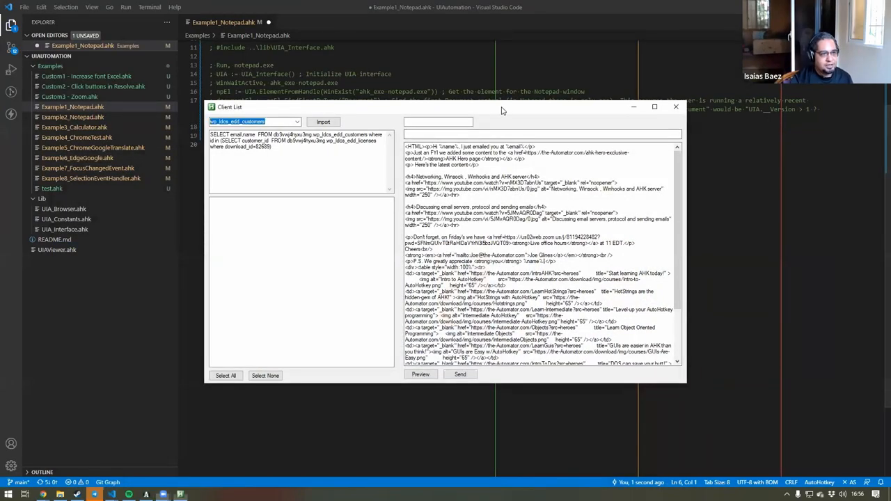
{"action": "mouse_move", "coordinate": [680, 396]}
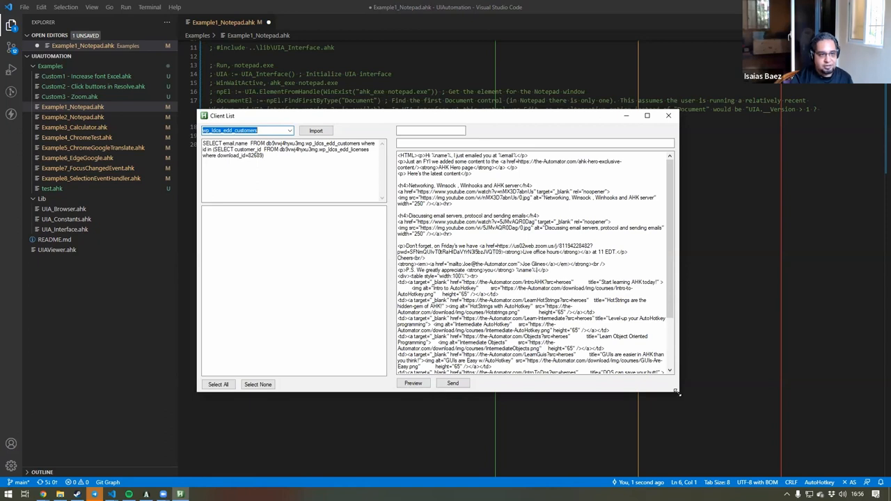
{"action": "mouse_move", "coordinate": [381, 250]}
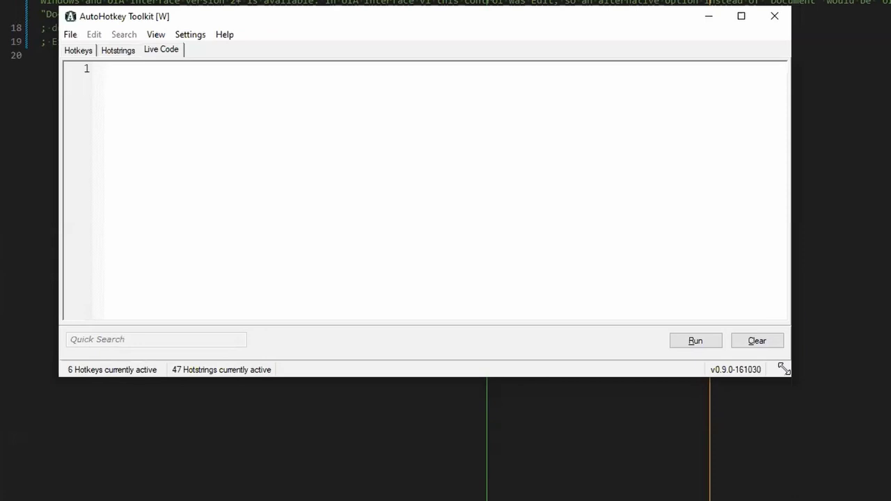
Drag the Toolkit window's right edge inward so the empty Live Code editor is narrower.
{"action": "left_click_drag", "start_coordinate": [784, 368], "coordinate": [519, 289]}
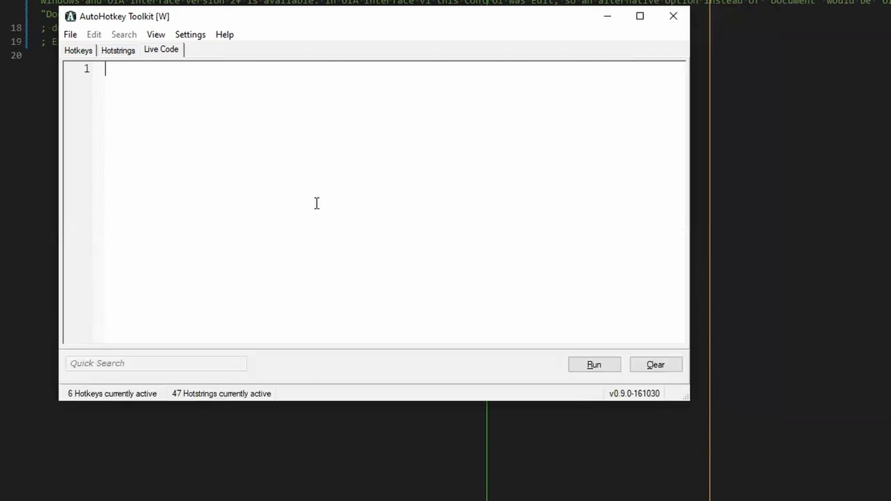
Type the first lines: 'gui, +resize' and '$hwnd := winexist()'.
{"action": "type", "text": "gui"}
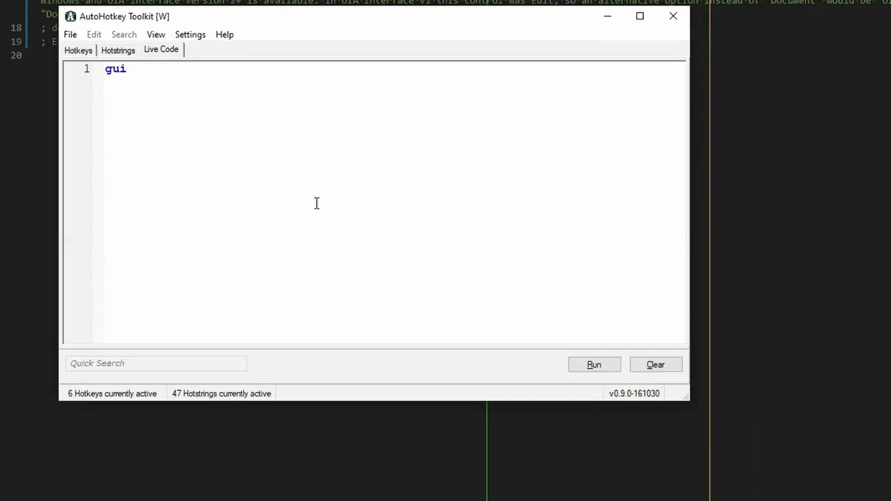
{"action": "type", "text": ", +"}
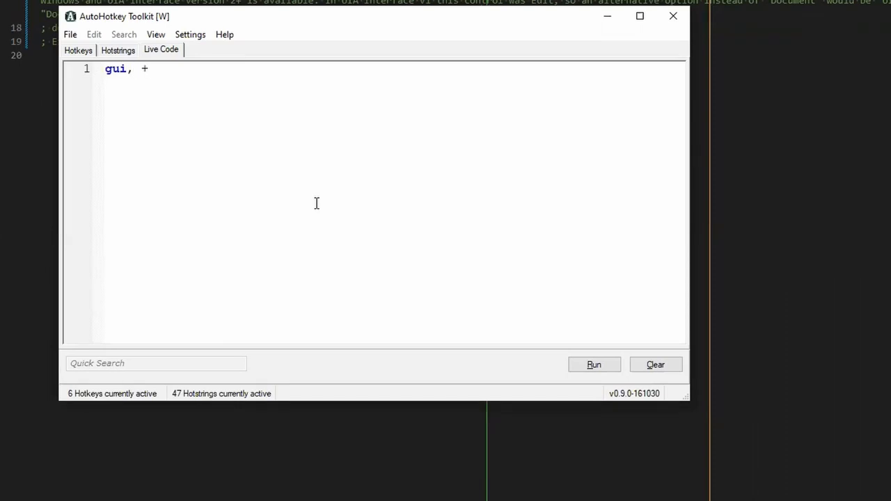
{"action": "type", "text": "resize"}
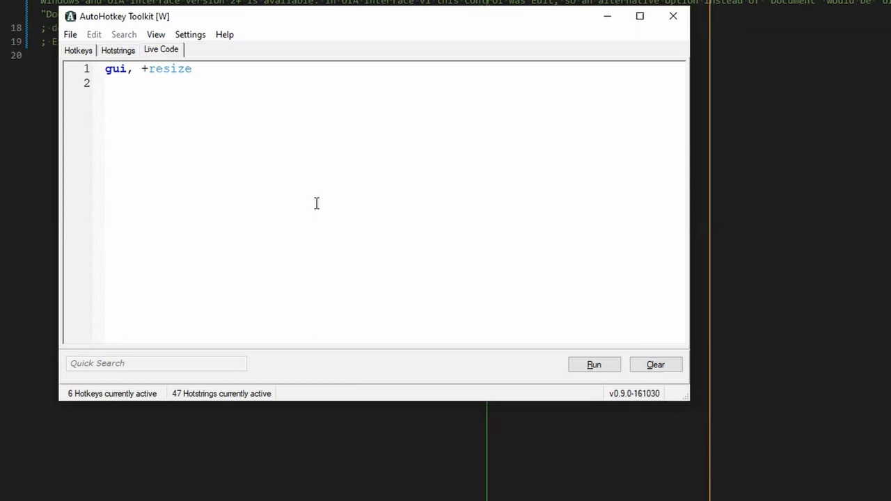
{"action": "type", "text": "$hwnd :="}
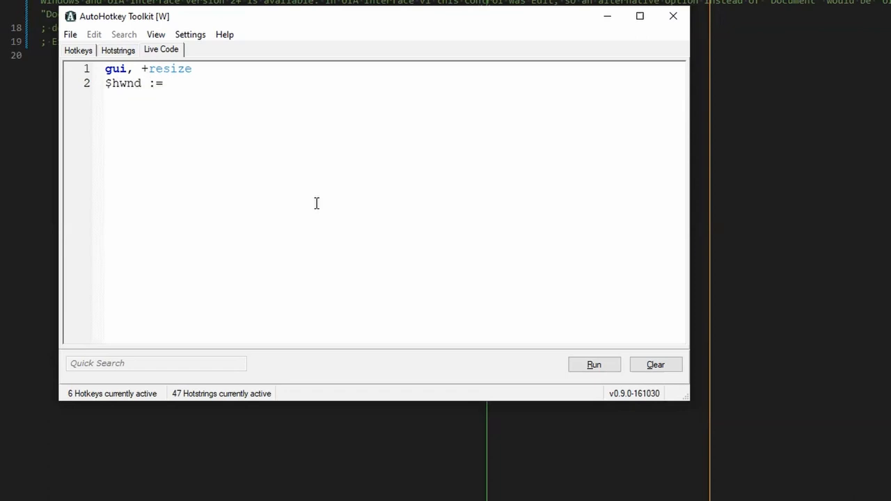
{"action": "type", "text": "winexist"}
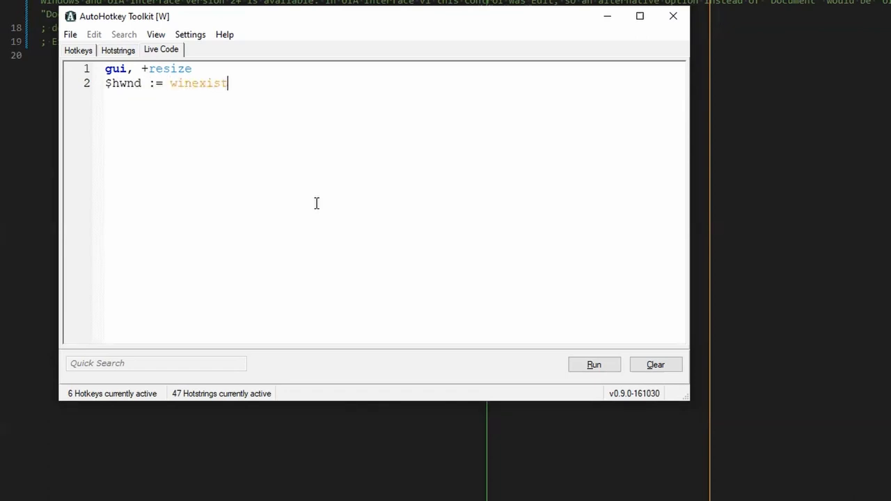
{"action": "type", "text": "()"}
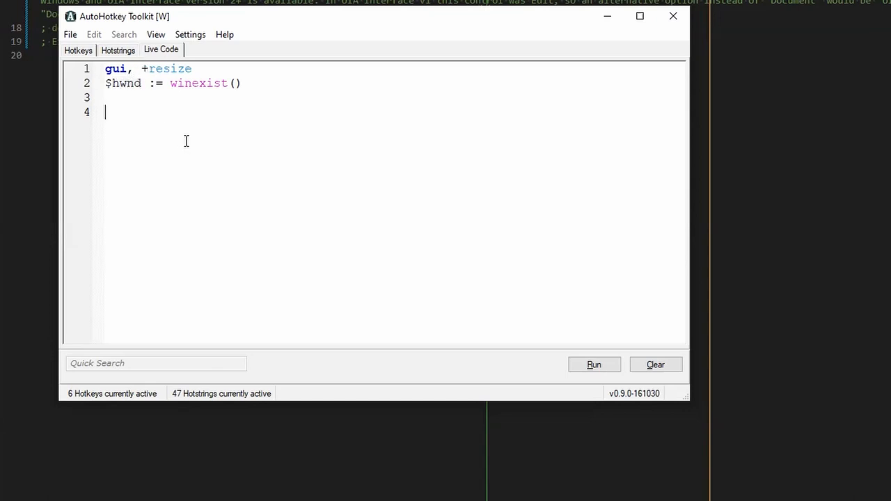
Add an edit control with 'gui, add, edit, vECtrl w200'.
{"action": "type", "text": "gui, add,"}
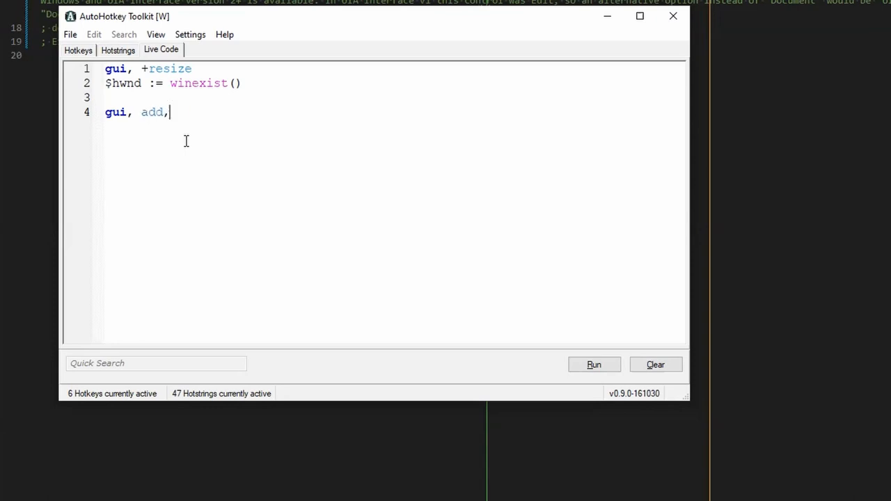
{"action": "type", "text": "edit, v"}
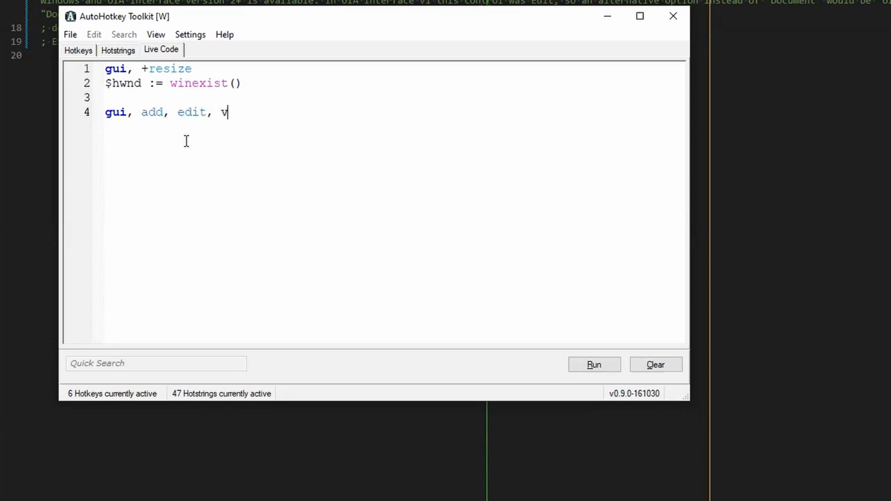
{"action": "type", "text": "E"}
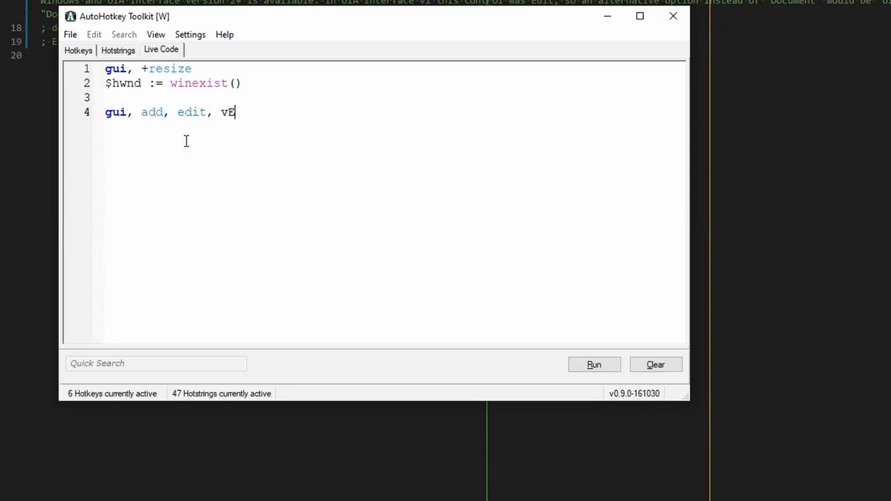
{"action": "key", "text": "Backspace"}
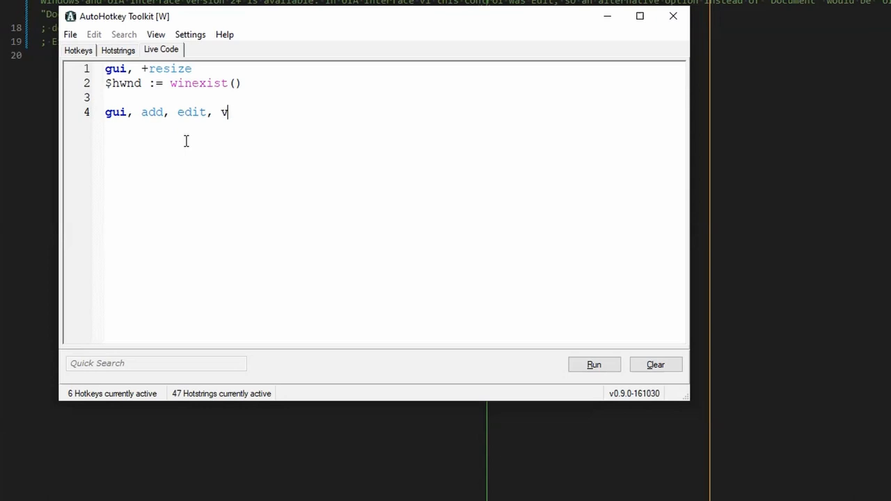
{"action": "type", "text": "ECtrl"}
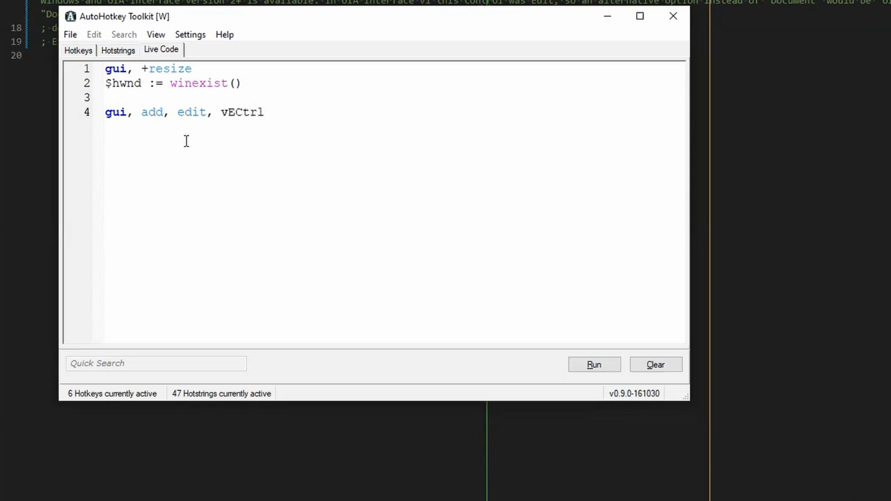
{"action": "type", "text": "w200"}
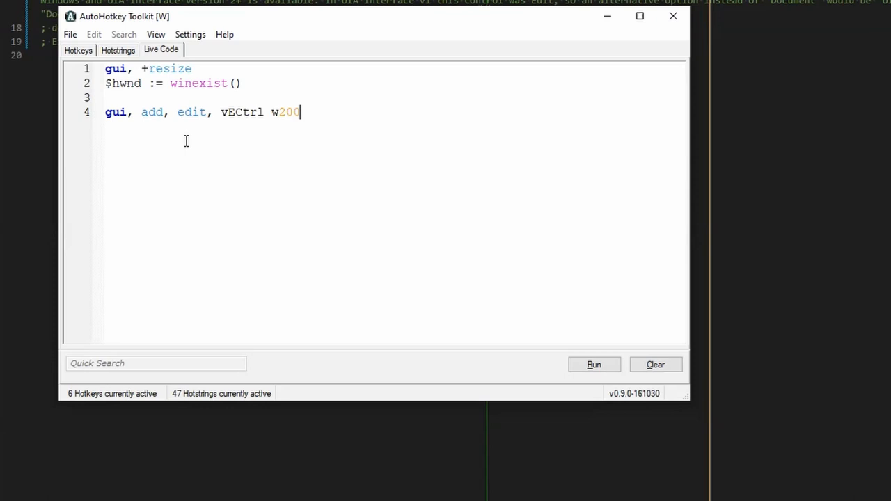
Show the GUI 400 wide with 'gui, show, w400' and end with return.
{"action": "type", "text": "gui"}
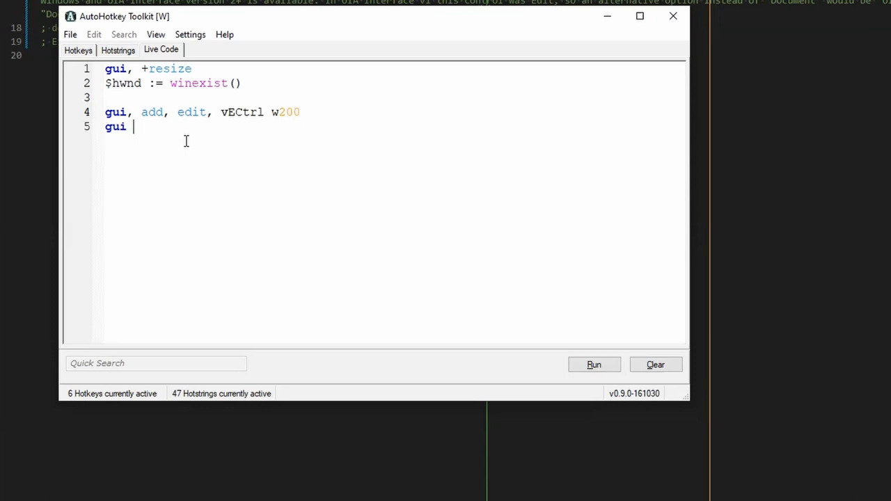
{"action": "type", "text": "show,"}
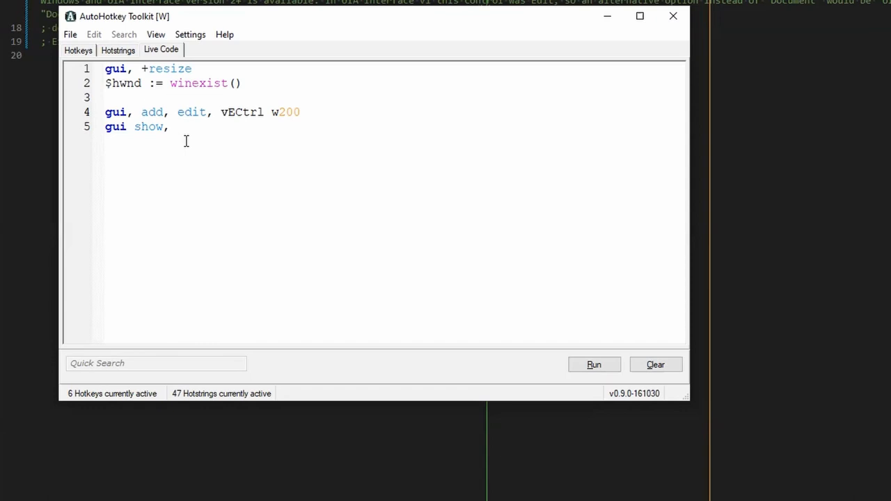
{"action": "type", "text": "w"}
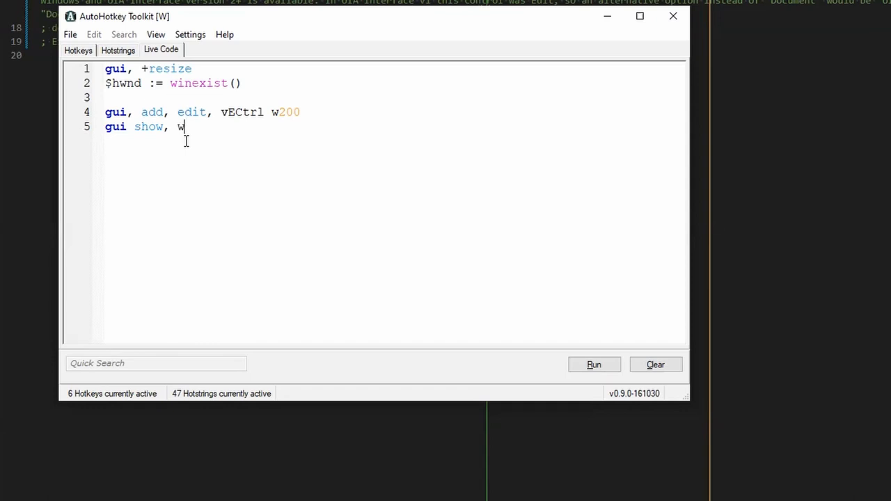
{"action": "type", "text": "400"}
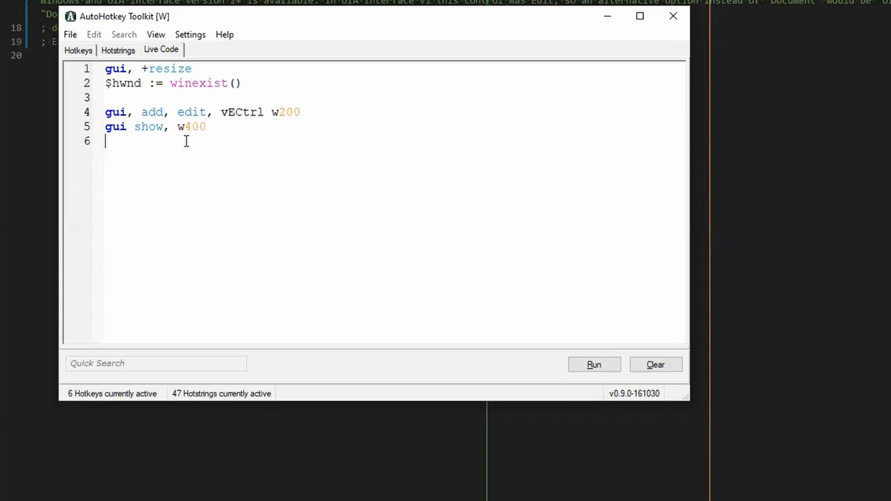
{"action": "type", "text": "return"}
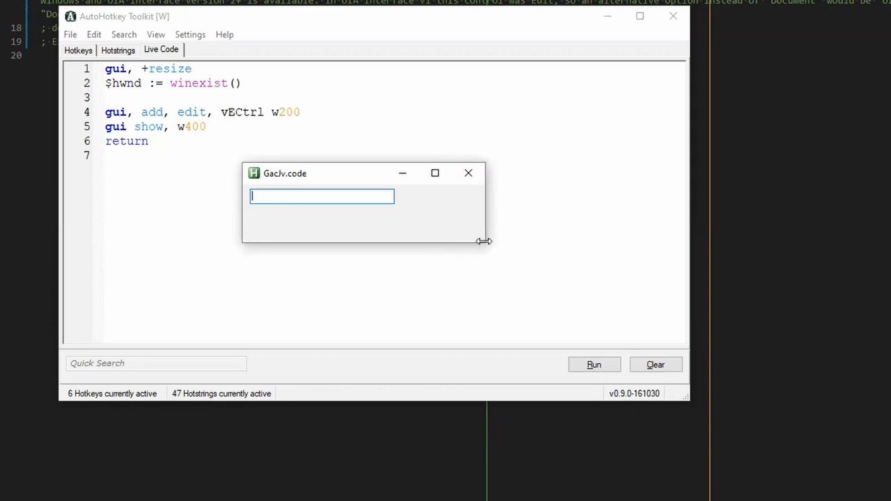
{"action": "left_click_drag", "start_coordinate": [486, 241], "coordinate": [616, 243]}
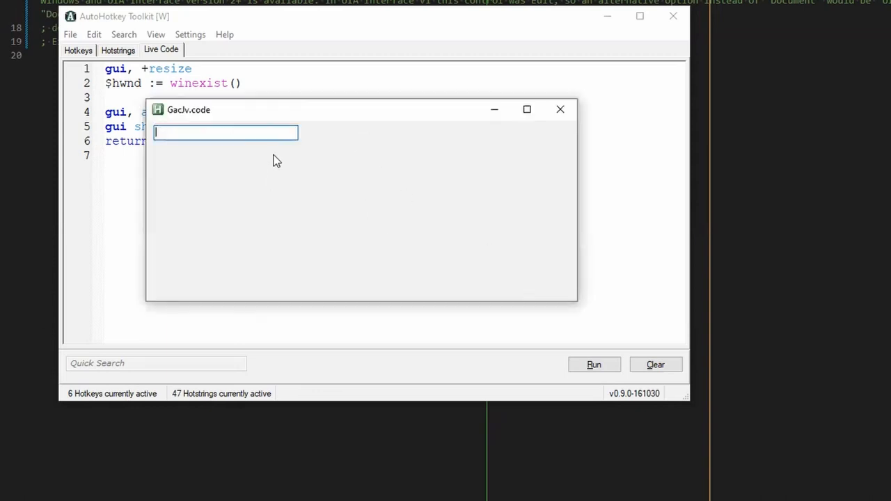
{"action": "mouse_move", "coordinate": [564, 154]}
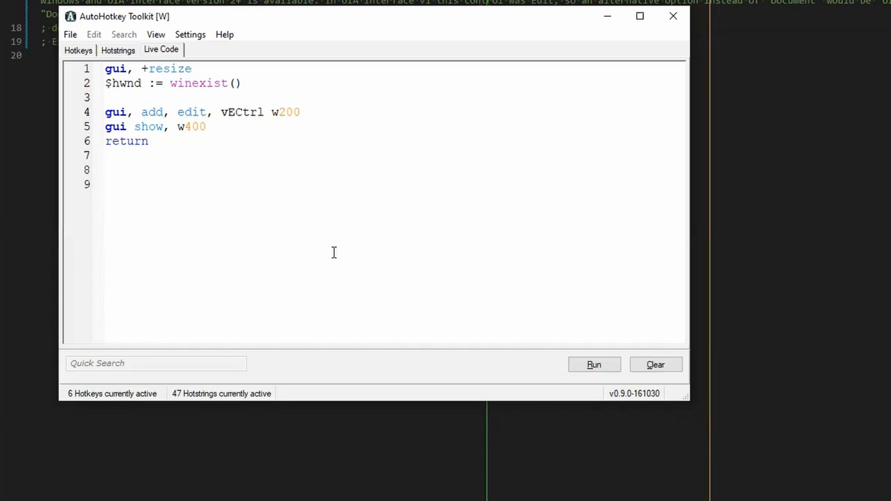
Add a 'GuiSize:' label on line 9 with a 'return' line beneath it.
{"action": "left_click", "coordinate": [105, 184]}
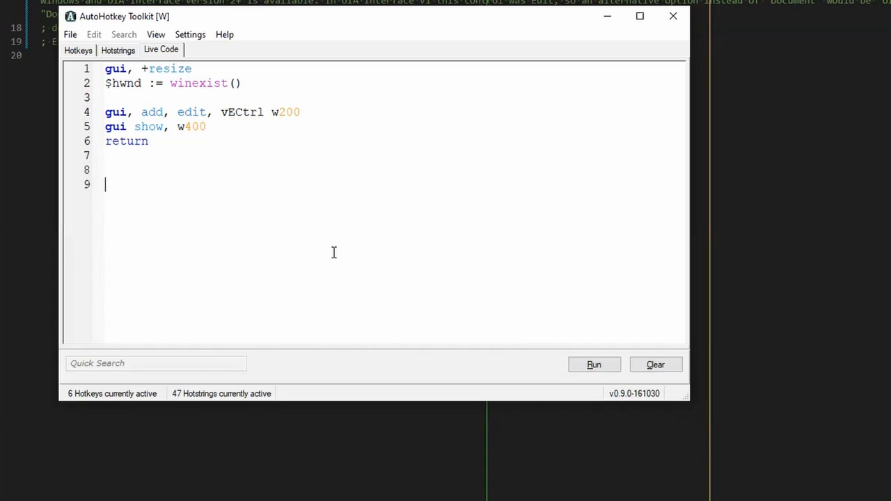
{"action": "type", "text": "GUIS"}
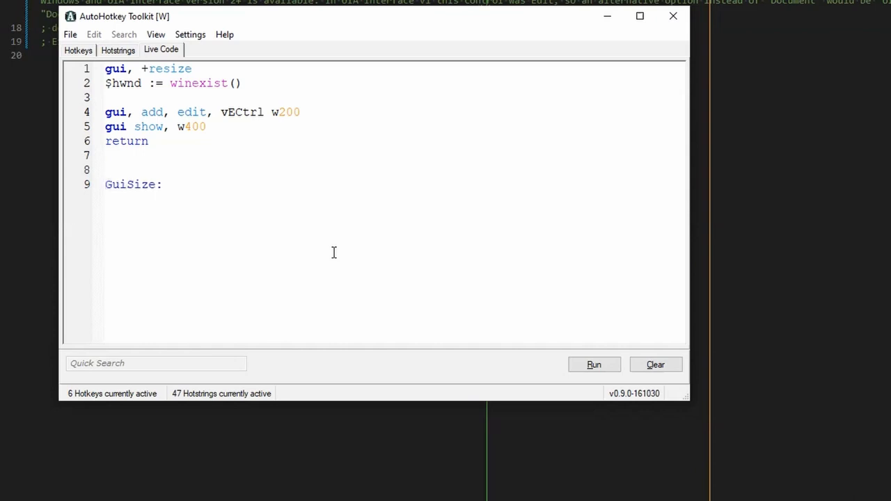
{"action": "left_click", "coordinate": [124, 184]}
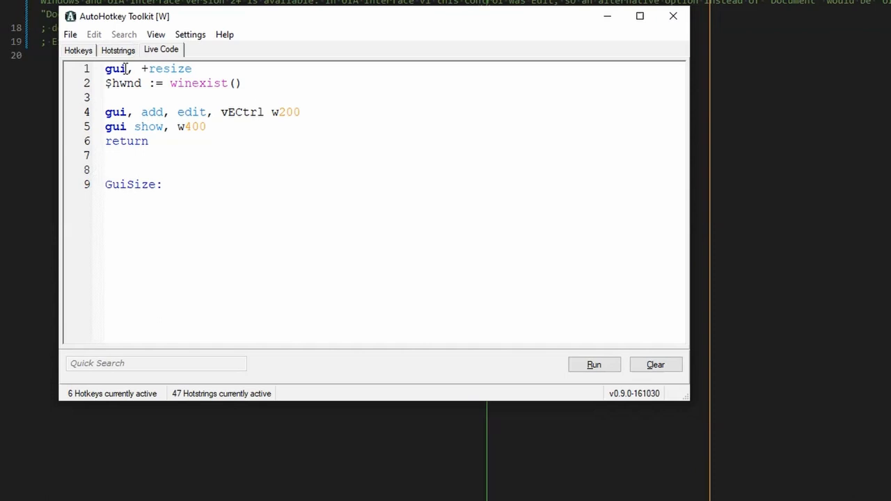
{"action": "double_click", "coordinate": [115, 68]}
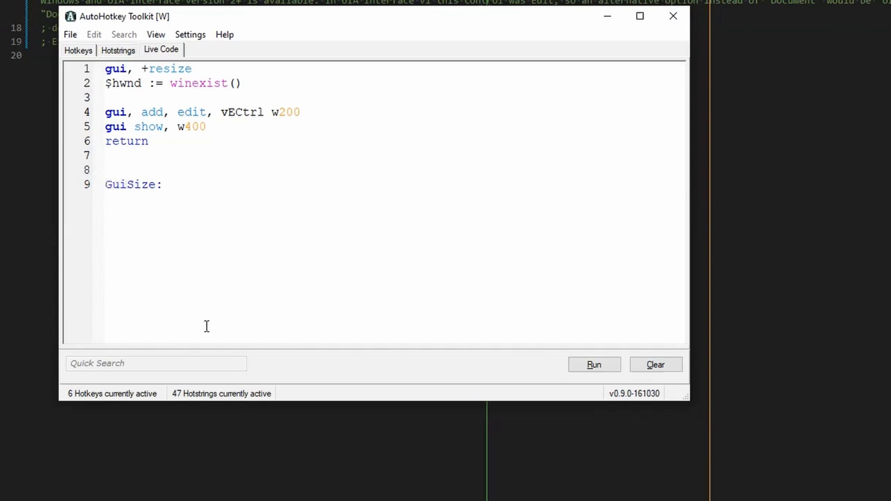
{"action": "type", "text": "return"}
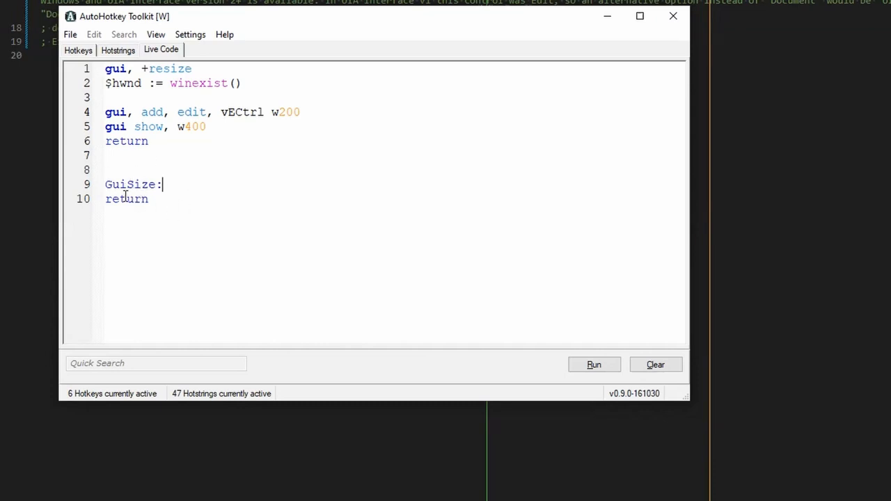
{"action": "mouse_move", "coordinate": [194, 190]}
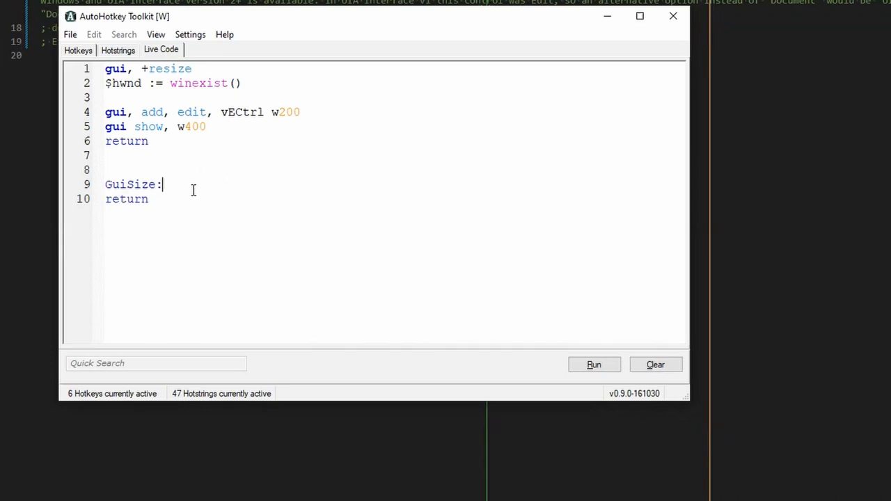
Add 'wingetpos, winx, winy, winw, winh' under GuiSize, followed by a blank line.
{"action": "key", "text": "enter"}
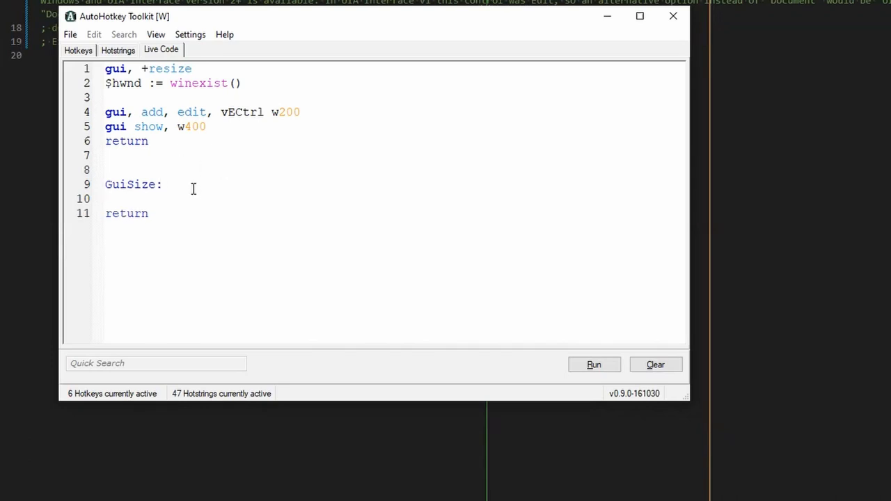
{"action": "type", "text": "win"}
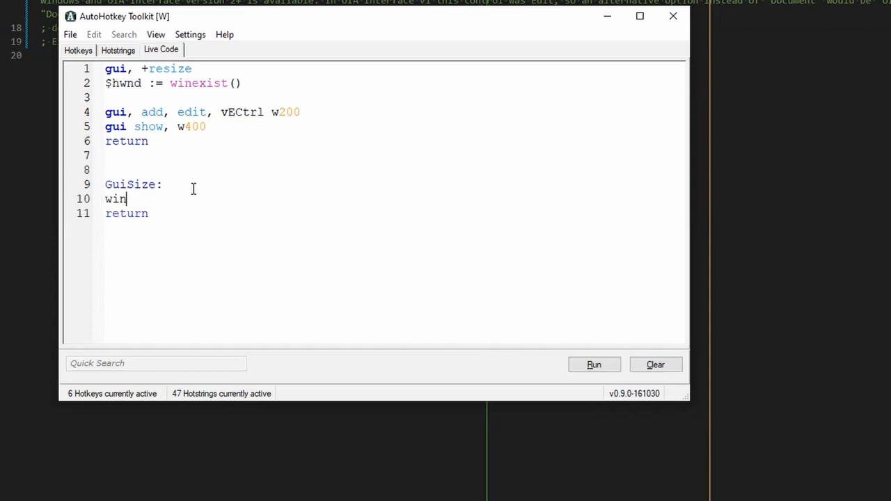
{"action": "type", "text": "getpos"}
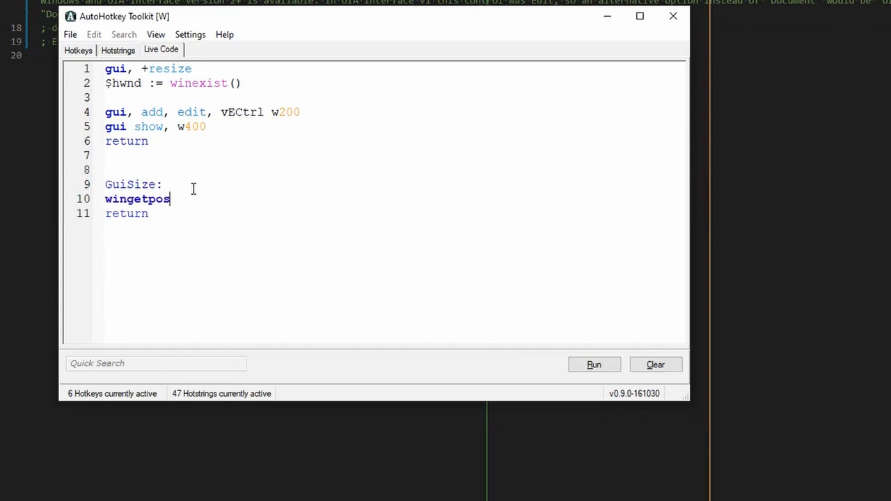
{"action": "type", "text": ", win"}
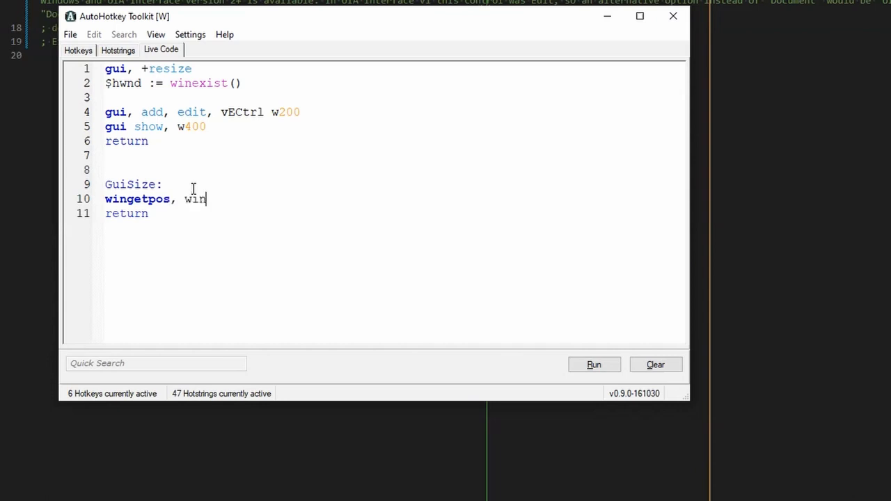
{"action": "type", "text": "x, winx"}
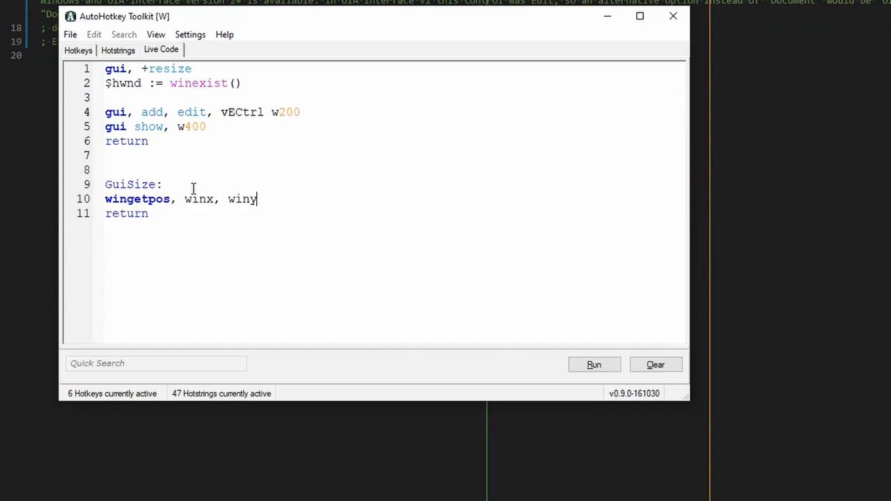
{"action": "type", "text": ", win"}
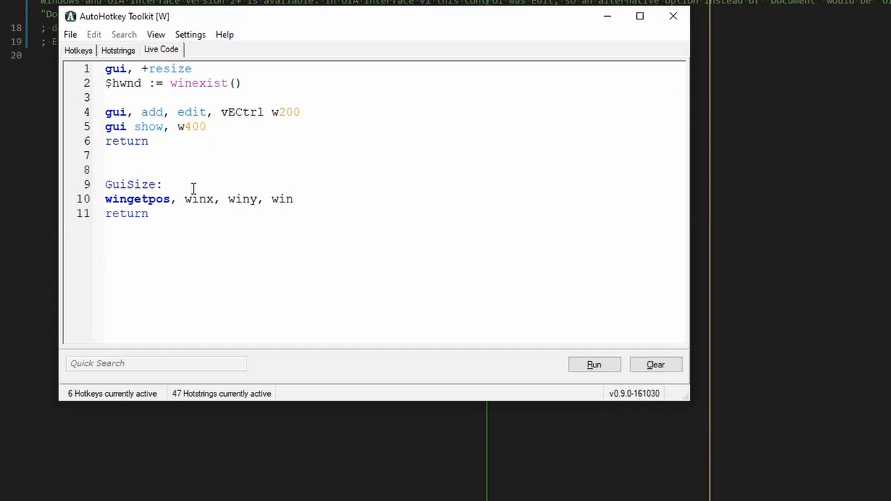
{"action": "type", "text": "w,"}
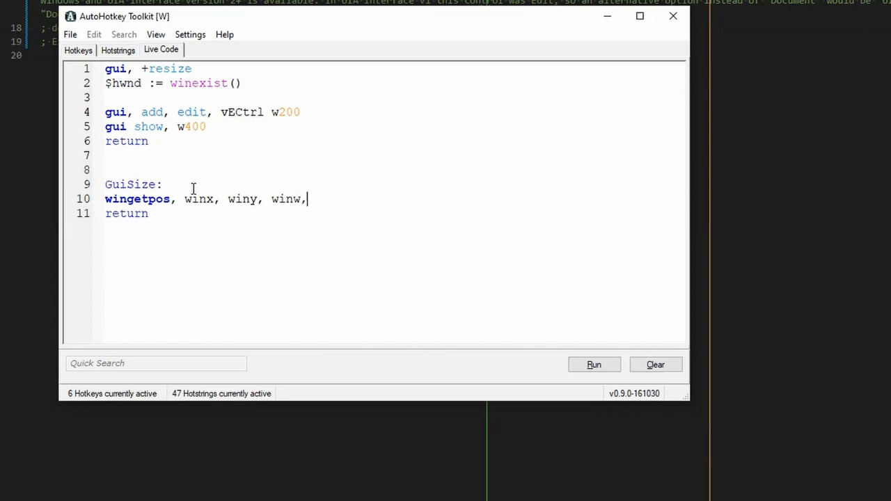
{"action": "type", "text": "winh"}
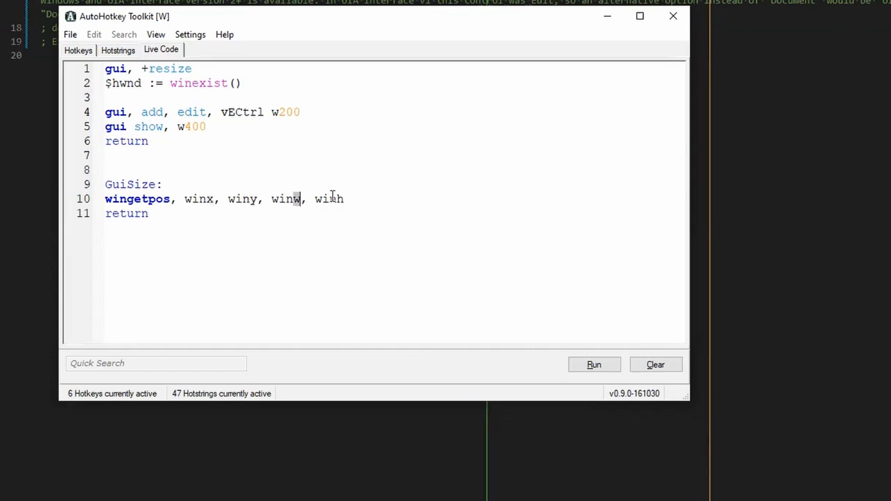
{"action": "left_click_drag", "start_coordinate": [183, 199], "coordinate": [343, 198]}
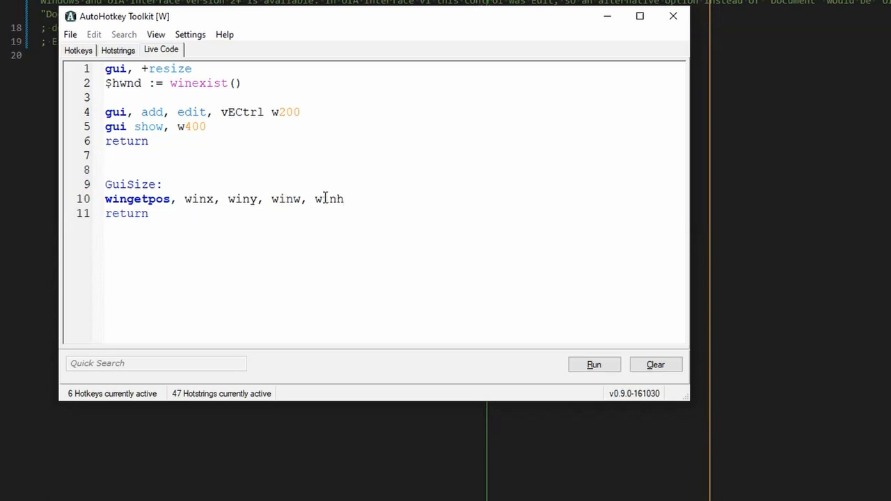
{"action": "key", "text": "Enter"}
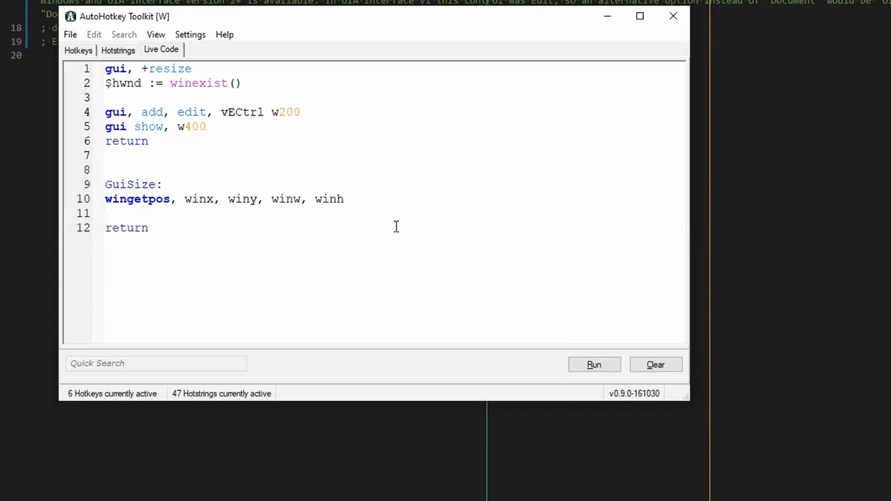
Add a tooltip line showing "Win:`n" winx, y winy, w winw, h winh.
{"action": "type", "text": "tool"}
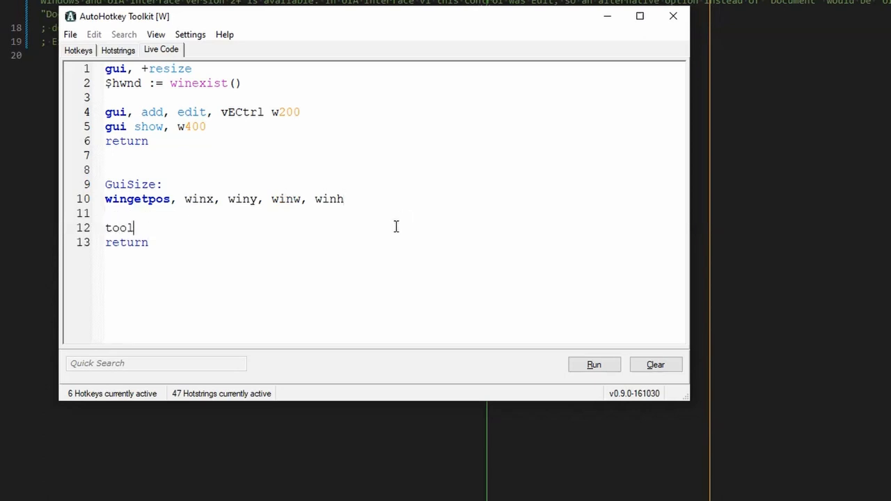
{"action": "type", "text": "tip %"}
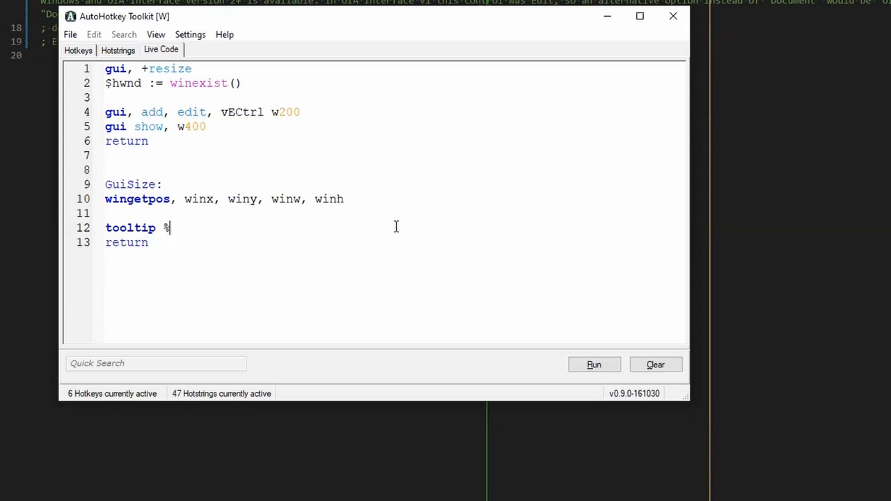
{"action": "type", "text": "\"Win"}
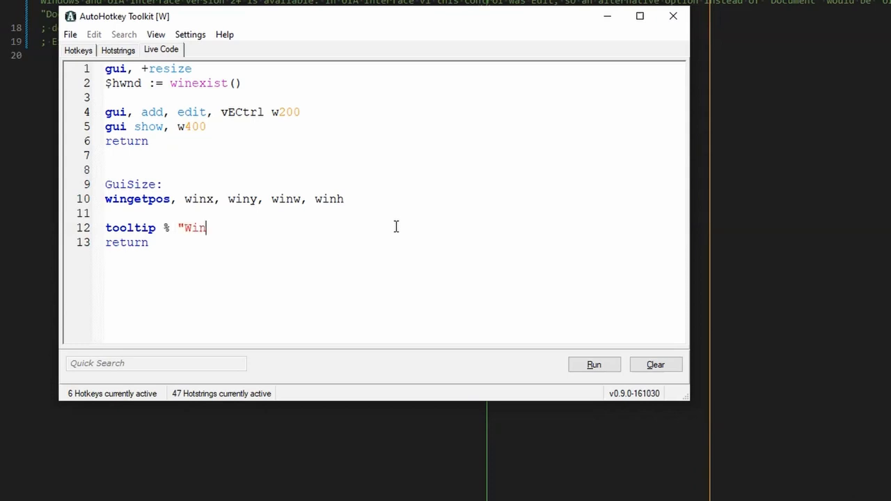
{"action": "type", "text": ":`n"}
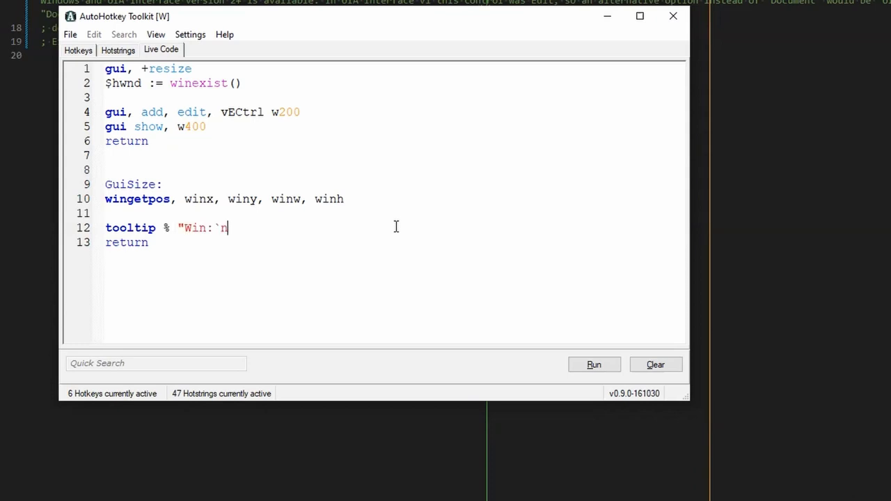
{"action": "type", "text": "\""}
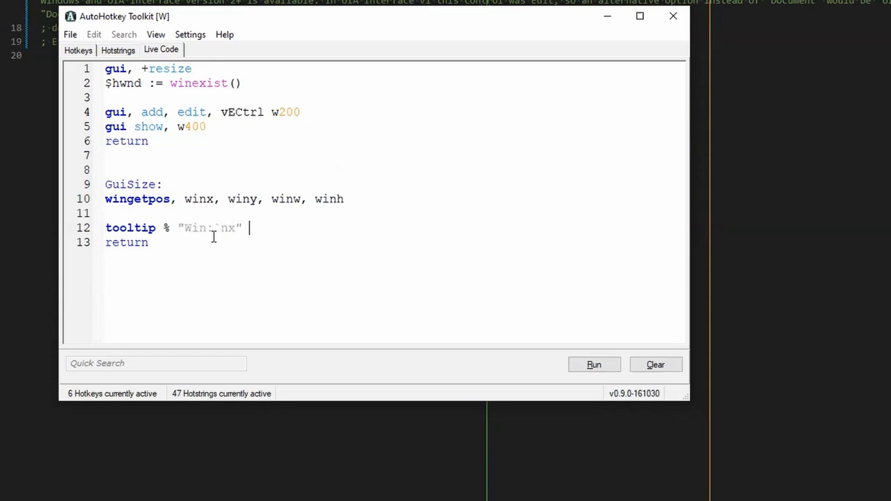
{"action": "type", "text": "winx \""}
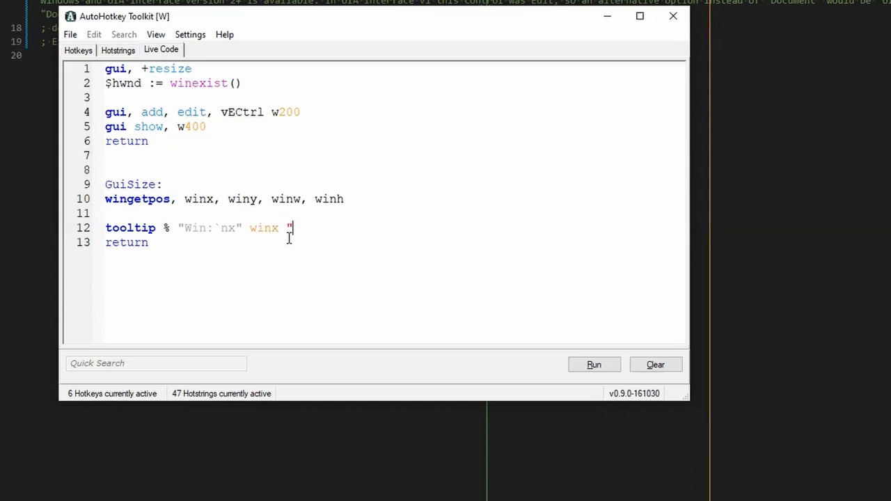
{"action": "type", "text": "y\" winy"}
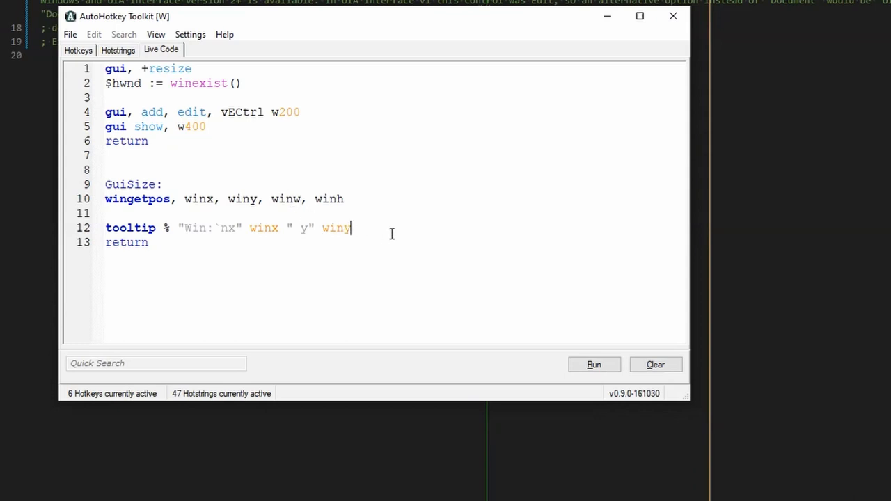
{"action": "type", "text": "\" w\""}
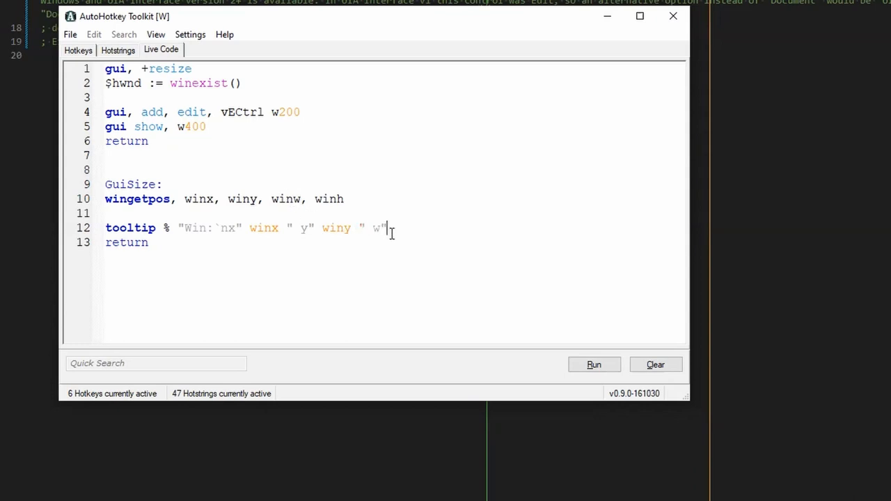
{"action": "type", "text": "winw \"w"}
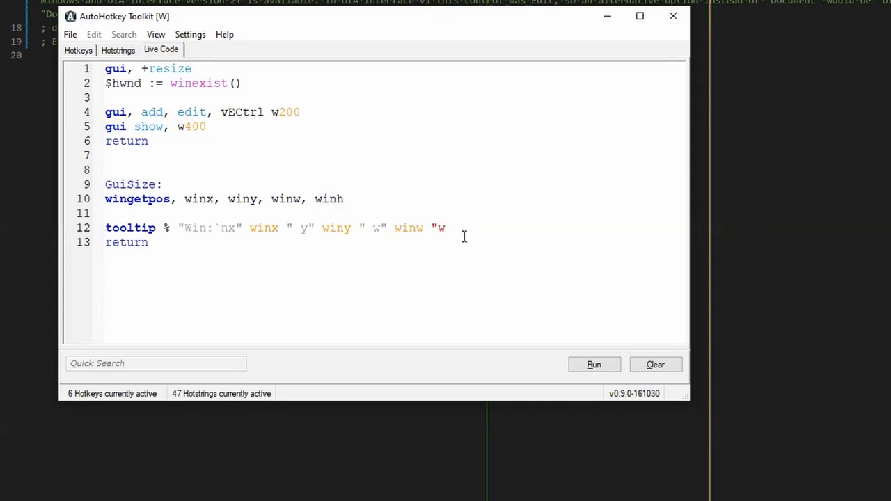
{"action": "type", "text": "h\" winh"}
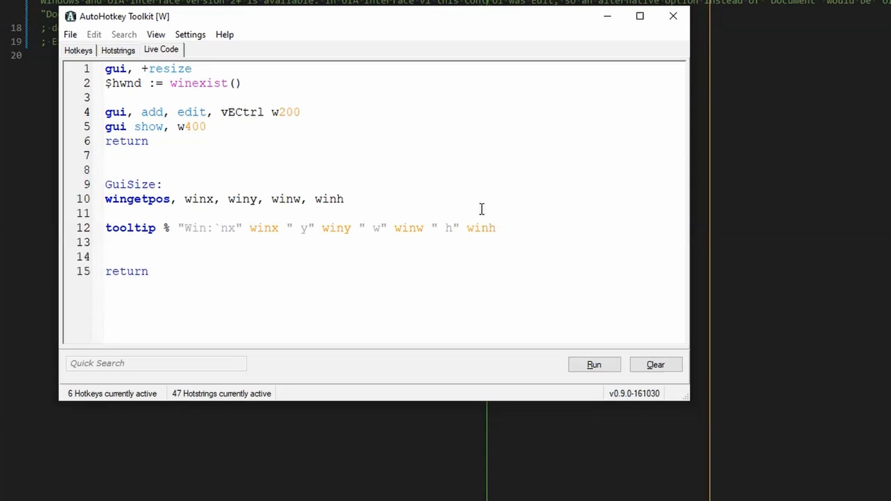
Add 'settimer, ttoff, -3000' and a ttoff routine that calls tooltip to clear it.
{"action": "type", "text": "setti"}
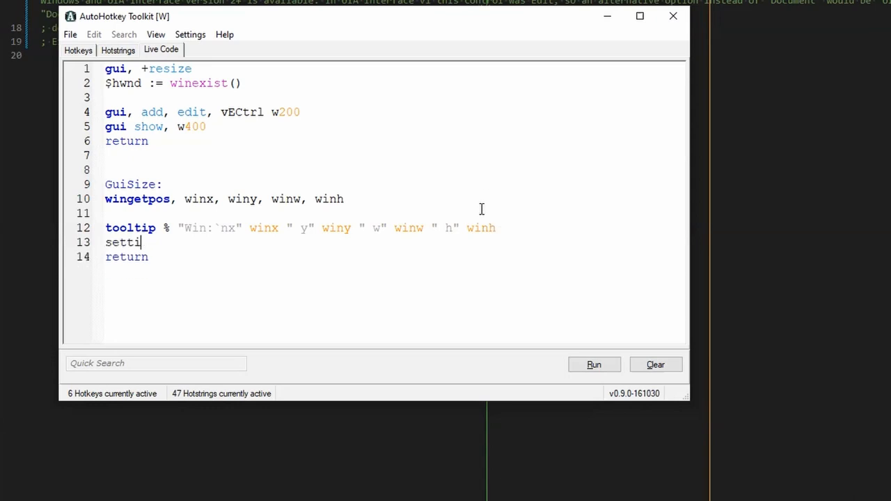
{"action": "type", "text": "mer,"}
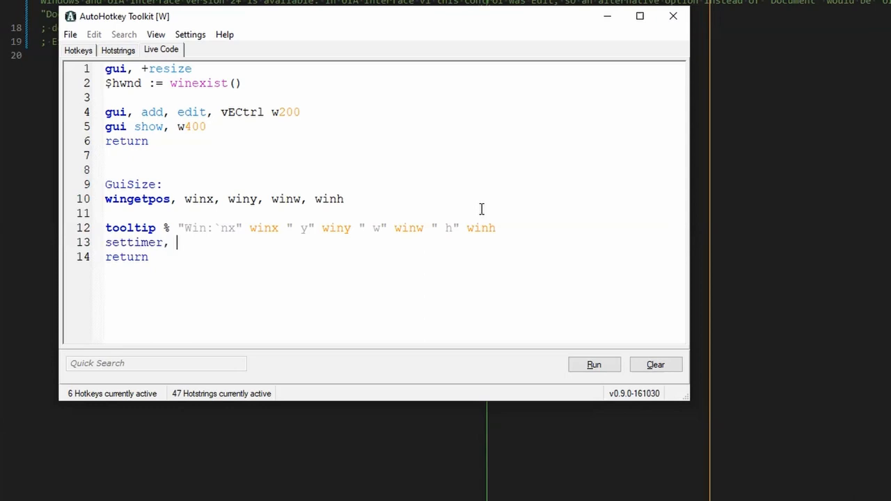
{"action": "type", "text": "ttofof"}
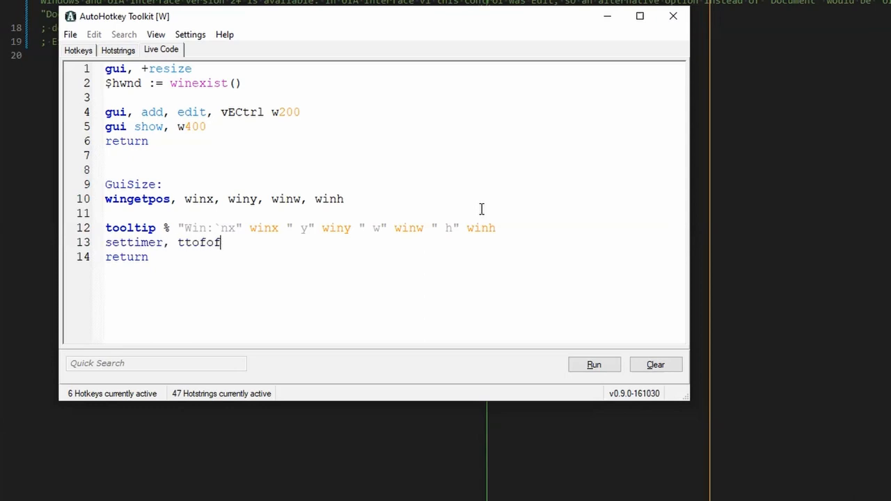
{"action": "type", "text": "f, -"}
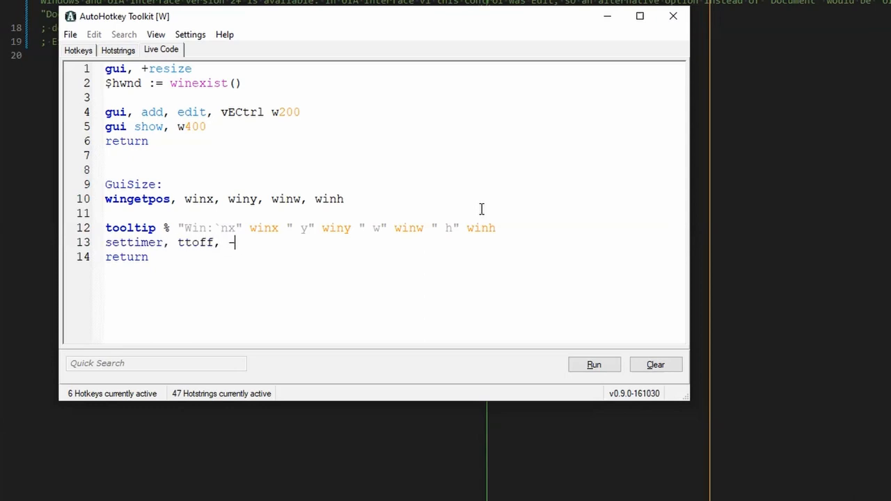
{"action": "type", "text": "3000"}
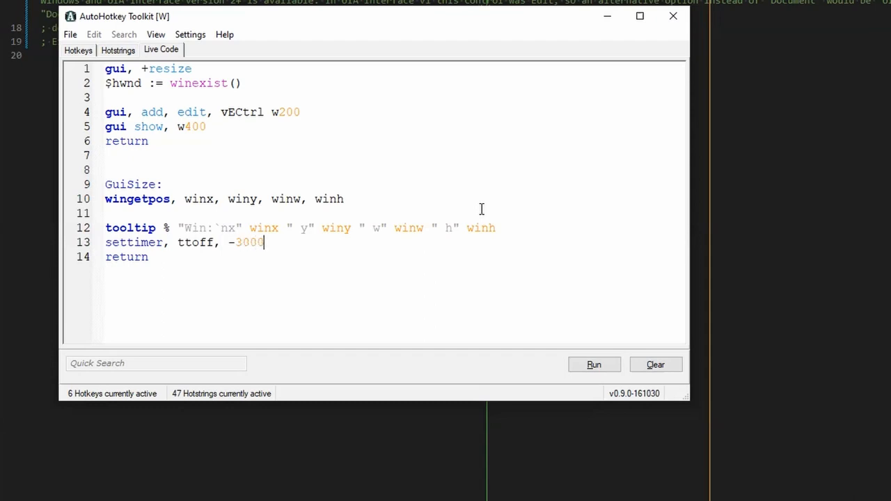
{"action": "double_click", "coordinate": [196, 242]}
{"action": "type", "text": "ttoff:"}
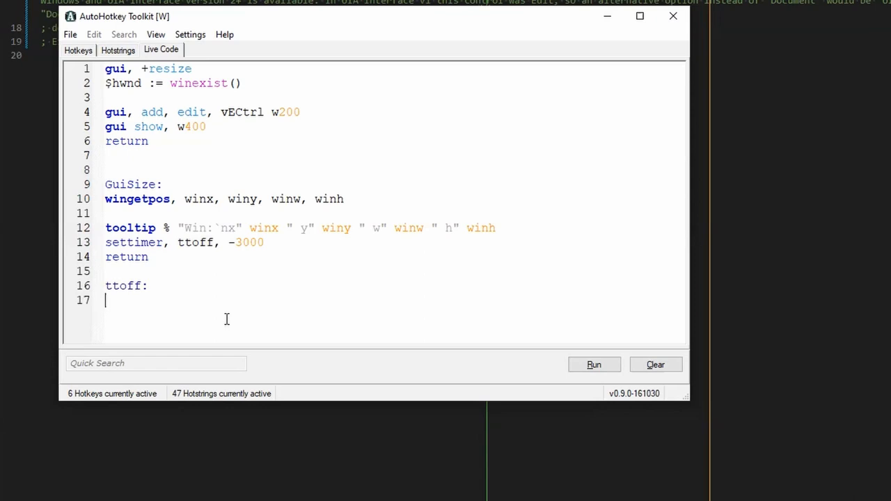
{"action": "type", "text": "tooltip"}
{"action": "type", "text": "return"}
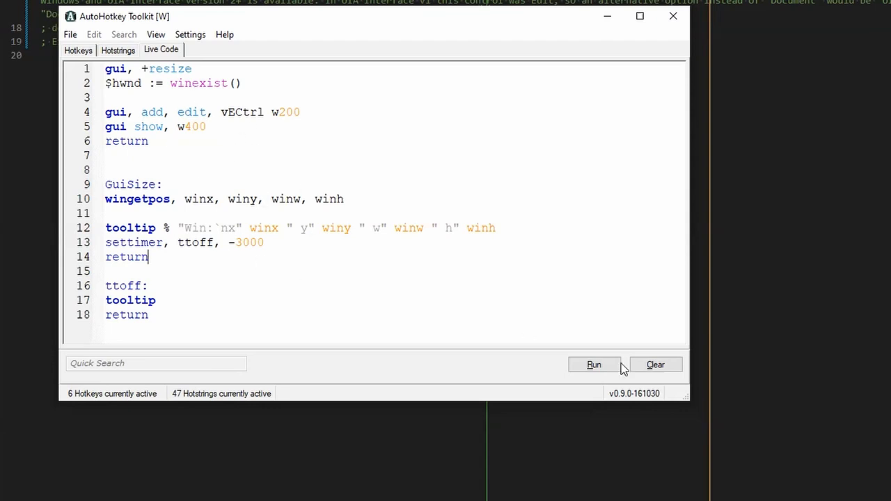
Run the script and repeatedly resize the test window, ending at w662 h236.
{"action": "left_click", "coordinate": [593, 364]}
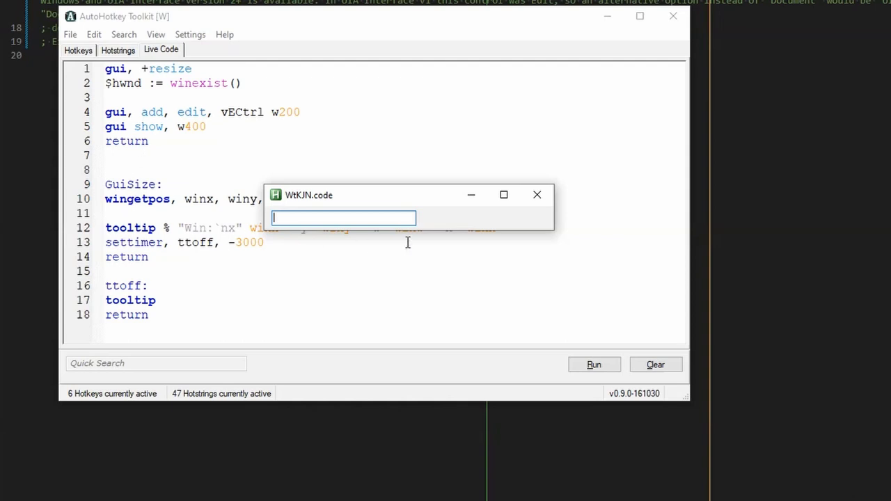
{"action": "left_click_drag", "start_coordinate": [553, 237], "coordinate": [573, 263]}
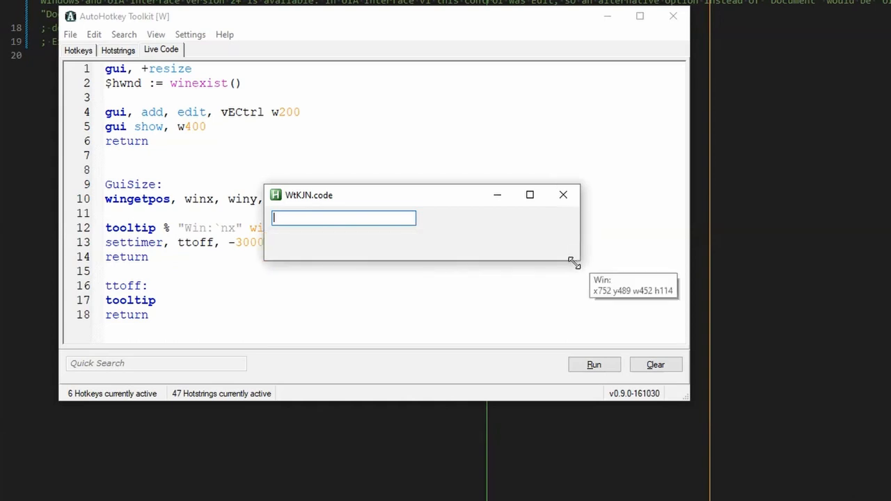
{"action": "left_click_drag", "start_coordinate": [570, 263], "coordinate": [611, 299]}
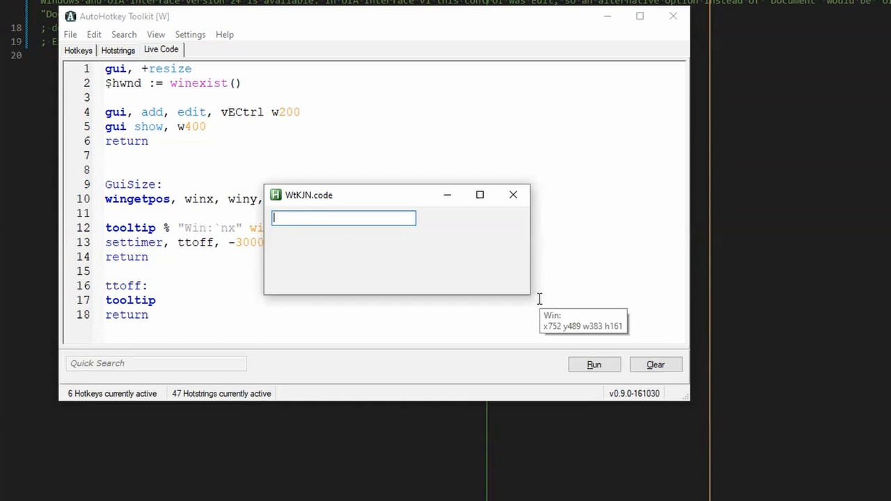
{"action": "mouse_move", "coordinate": [529, 295]}
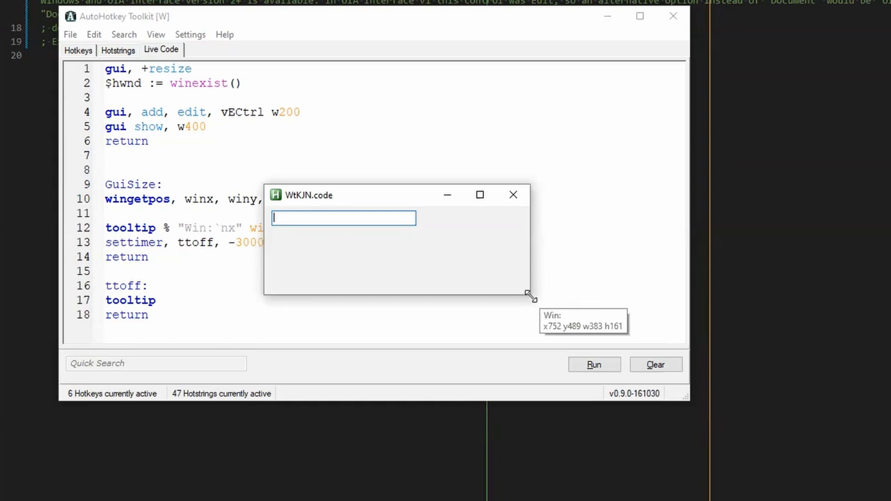
{"action": "left_click_drag", "start_coordinate": [531, 296], "coordinate": [626, 331]}
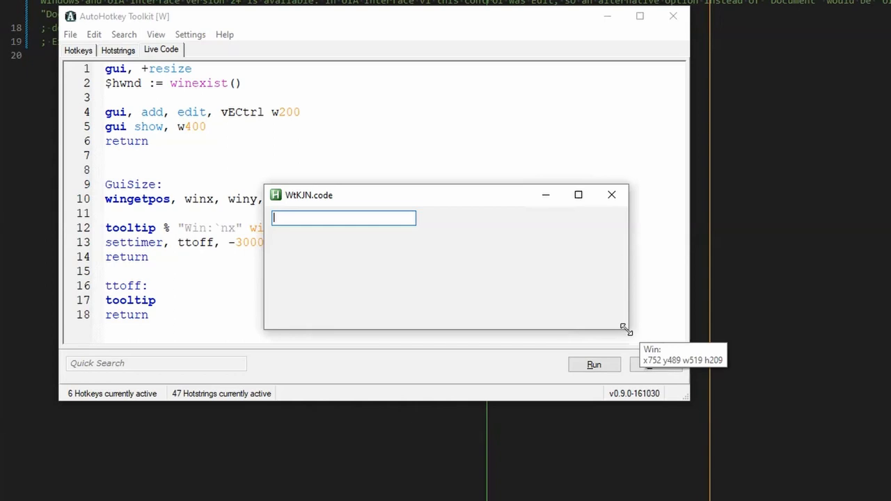
{"action": "left_click_drag", "start_coordinate": [625, 329], "coordinate": [562, 288]}
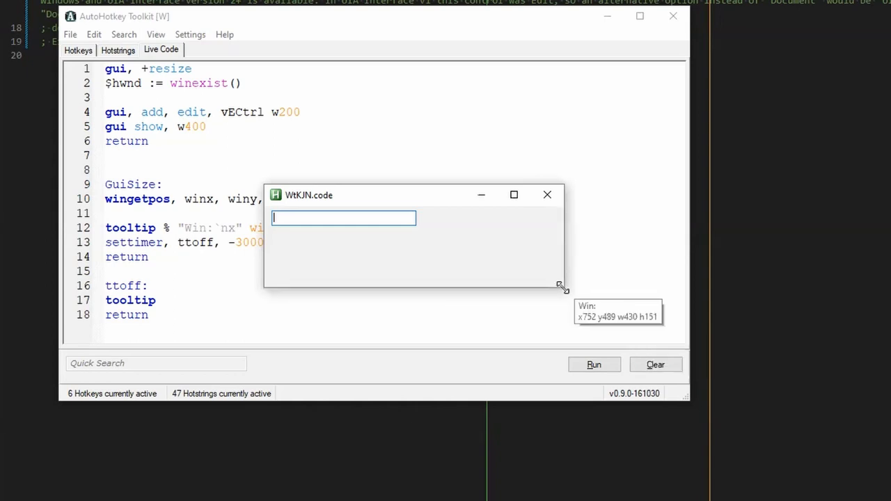
{"action": "left_click_drag", "start_coordinate": [561, 287], "coordinate": [581, 302]}
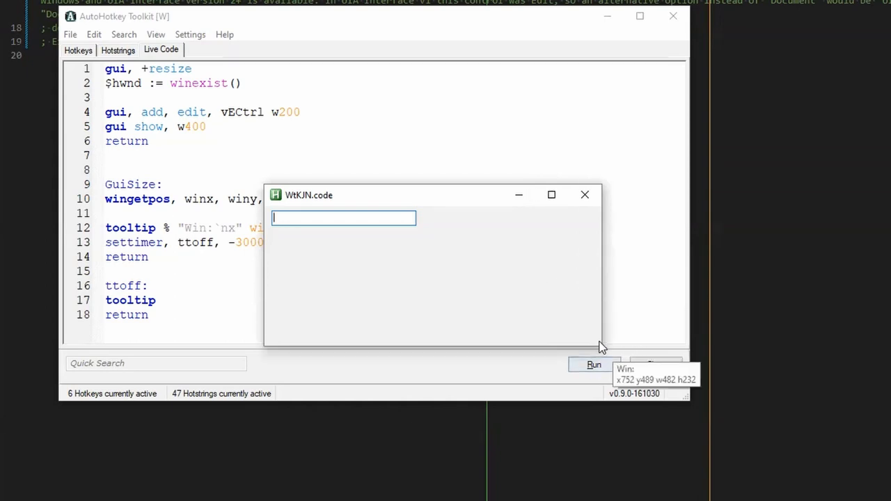
{"action": "left_click_drag", "start_coordinate": [600, 345], "coordinate": [727, 348]}
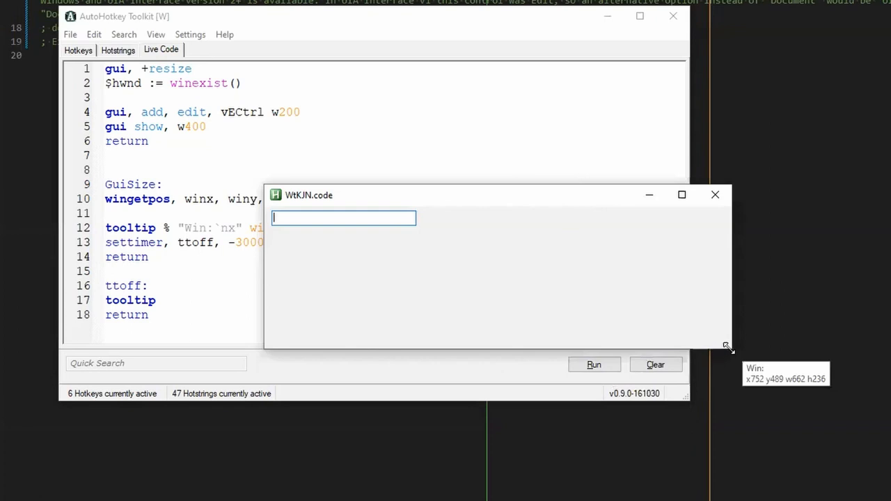
{"action": "left_click_drag", "start_coordinate": [727, 346], "coordinate": [495, 276]}
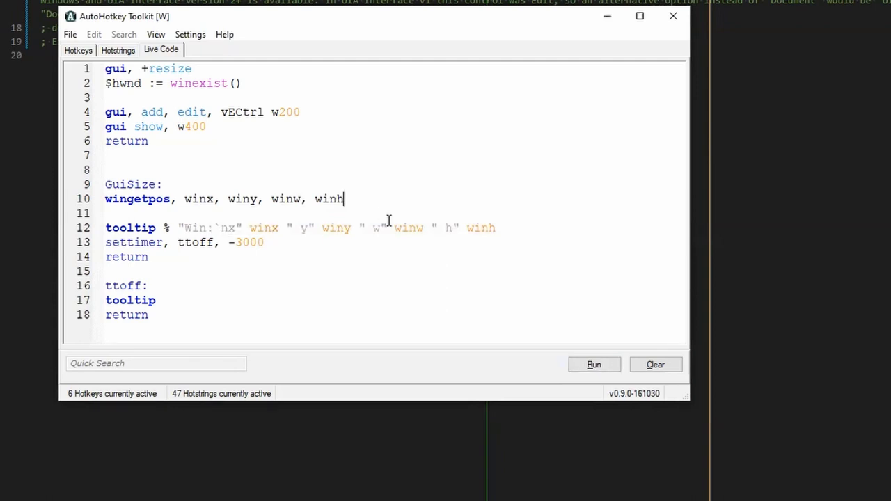
Insert a blank line after wingetpos and begin a 'guicontrolget,' command on line 11.
{"action": "key", "text": "Enter"}
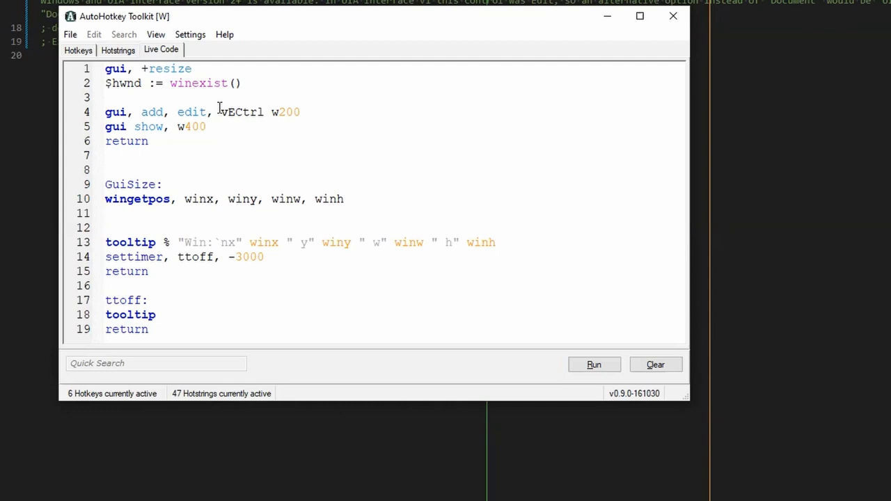
{"action": "left_click", "coordinate": [106, 213]}
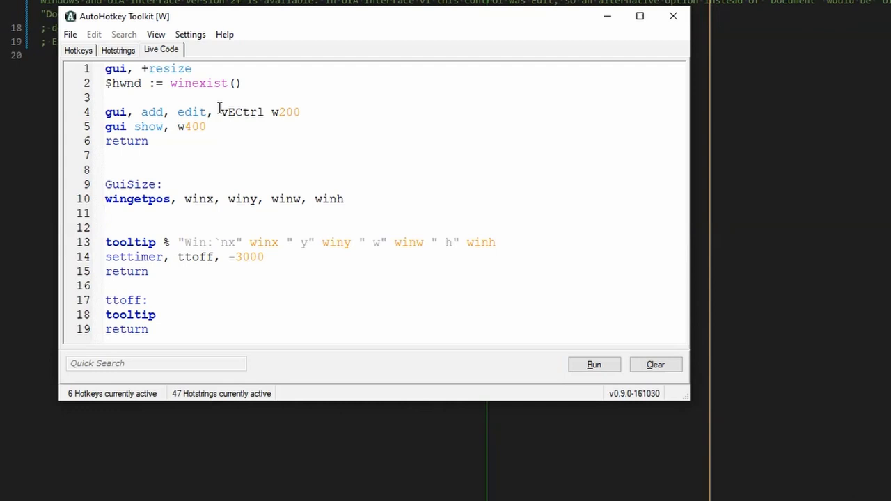
{"action": "left_click", "coordinate": [105, 214]}
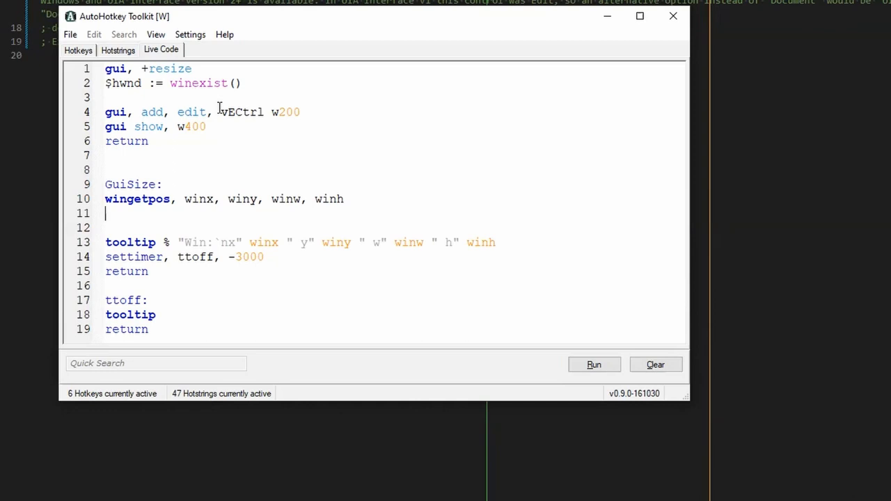
{"action": "type", "text": "gui"}
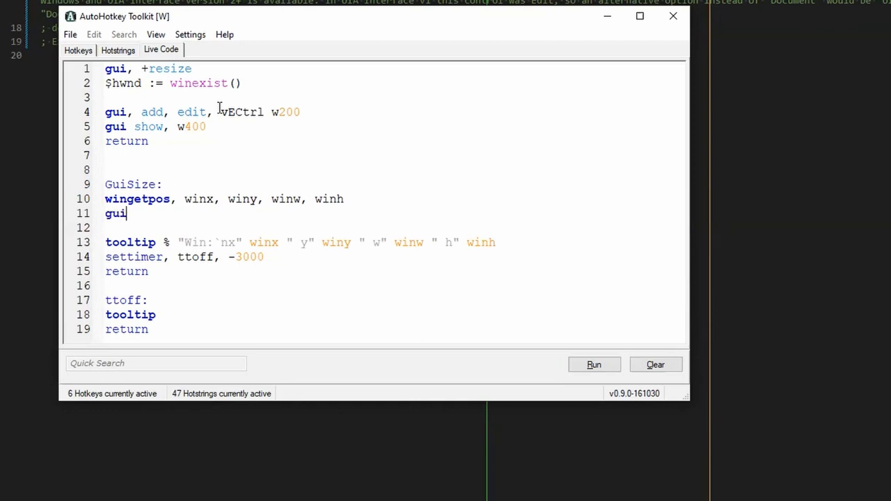
{"action": "type", "text": "controlget,"}
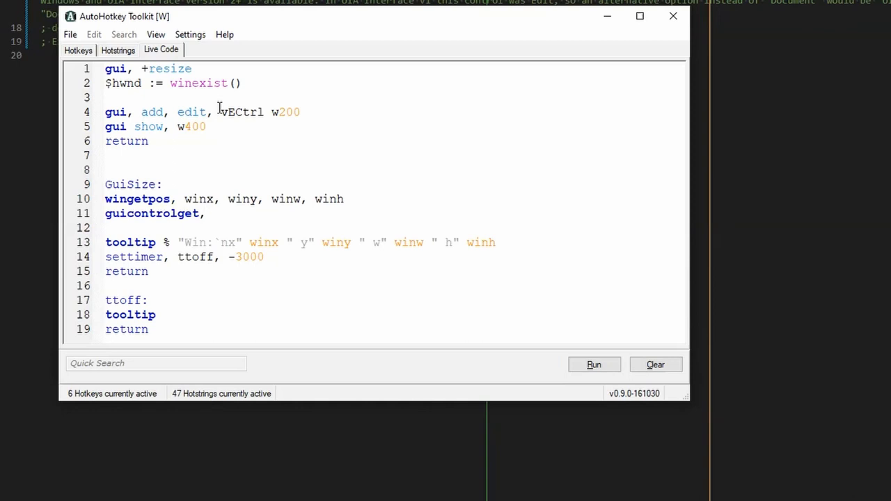
{"action": "left_click", "coordinate": [202, 213]}
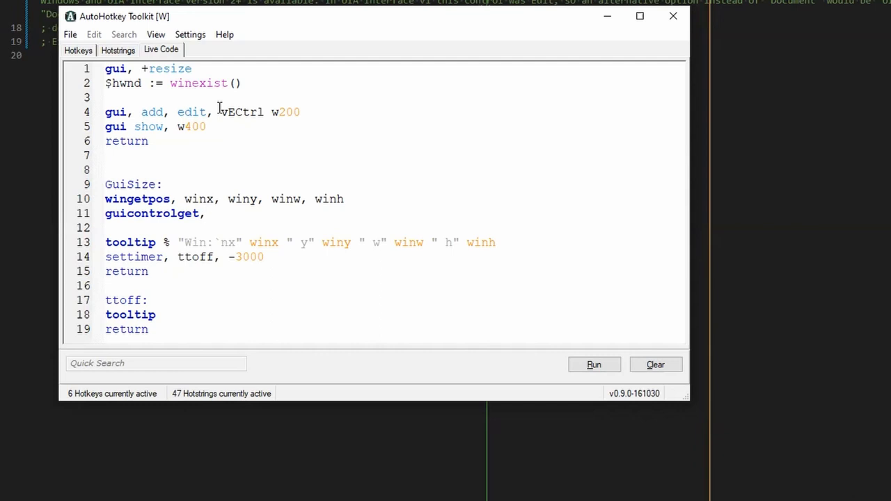
{"action": "left_click", "coordinate": [205, 213]}
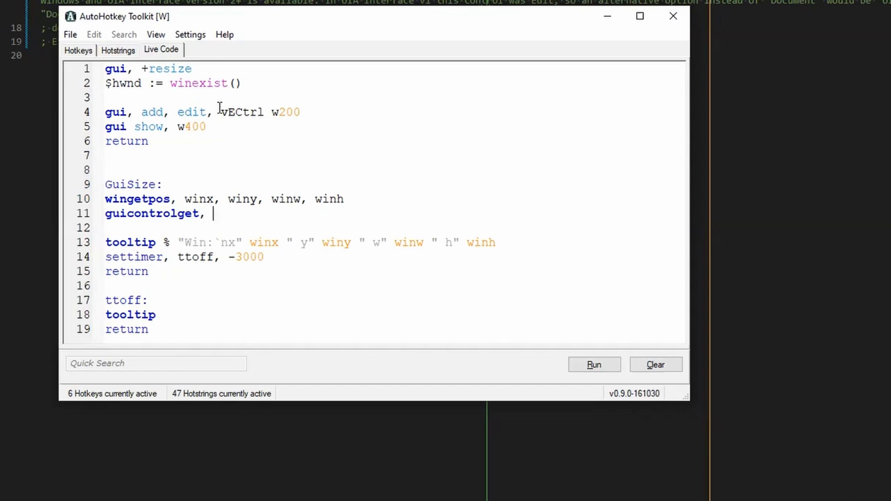
Draft a 'for each control in "ECtrl"' loop above guicontrolget, then remove it.
{"action": "scroll", "scroll_direction": "down", "scroll_amount": 3}
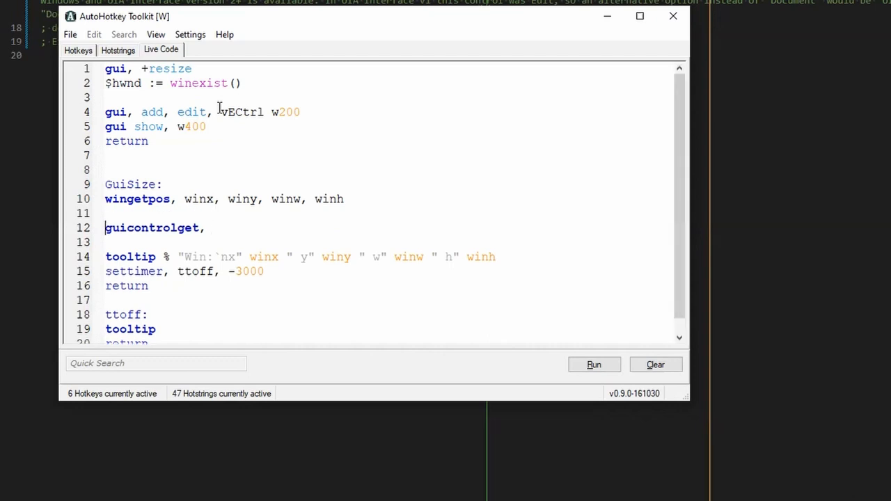
{"action": "type", "text": "for"}
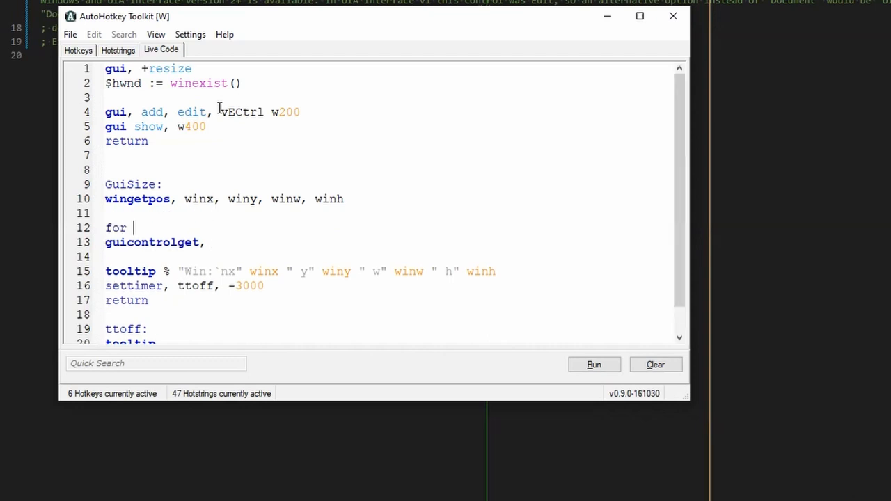
{"action": "type", "text": "contro"}
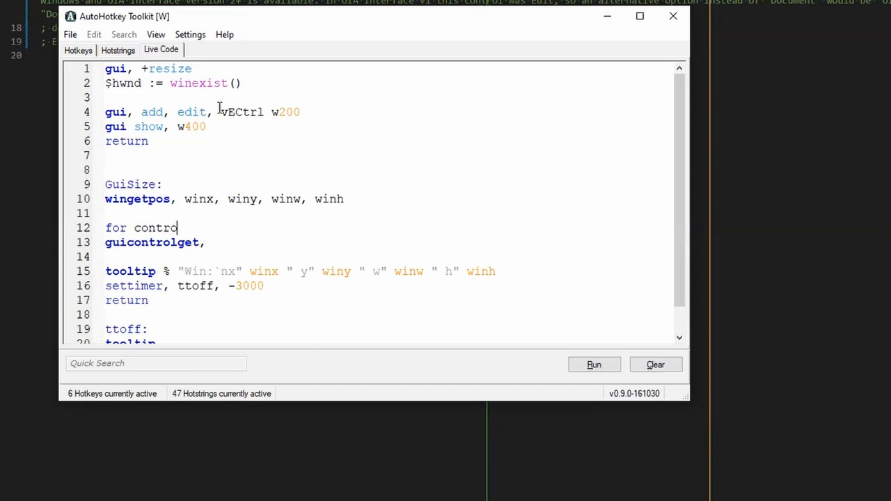
{"action": "type", "text": "each control in ["}
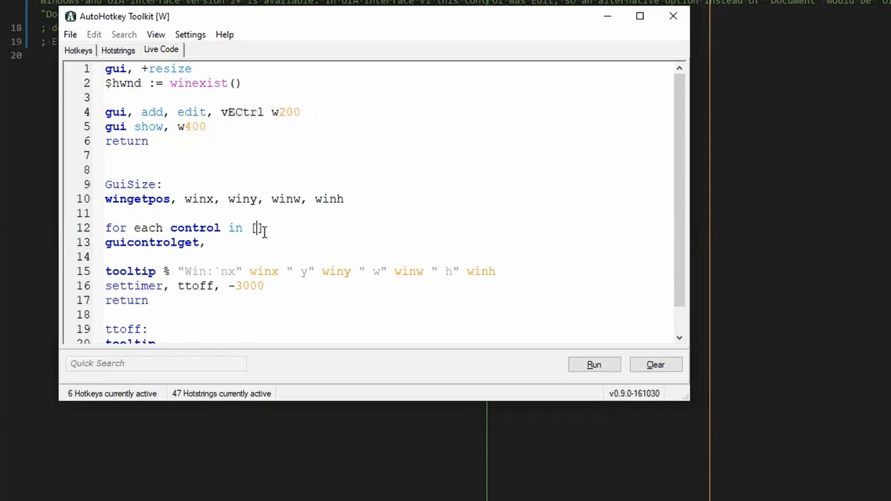
{"action": "type", "text": "\"ECtrl\""}
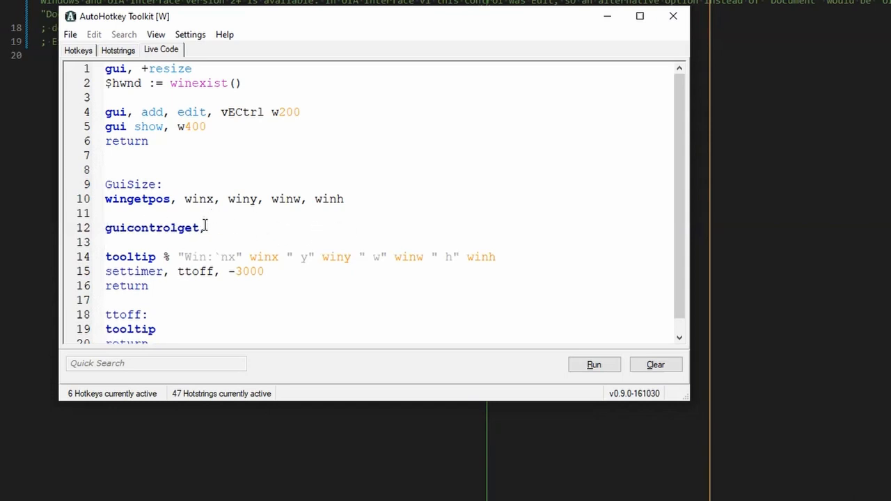
Complete the line as 'guicontrolget, ECtrl, pos'.
{"action": "double_click", "coordinate": [241, 112]}
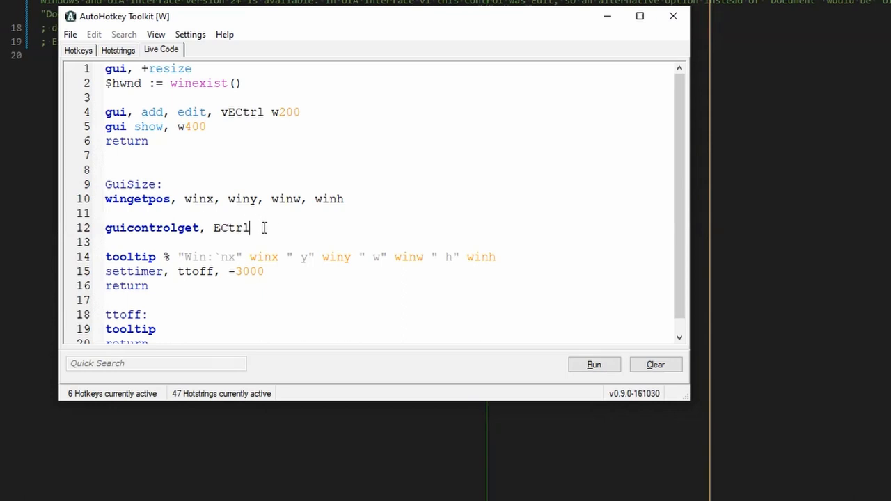
{"action": "type", "text": ", pos"}
{"action": "type", "text": "."}
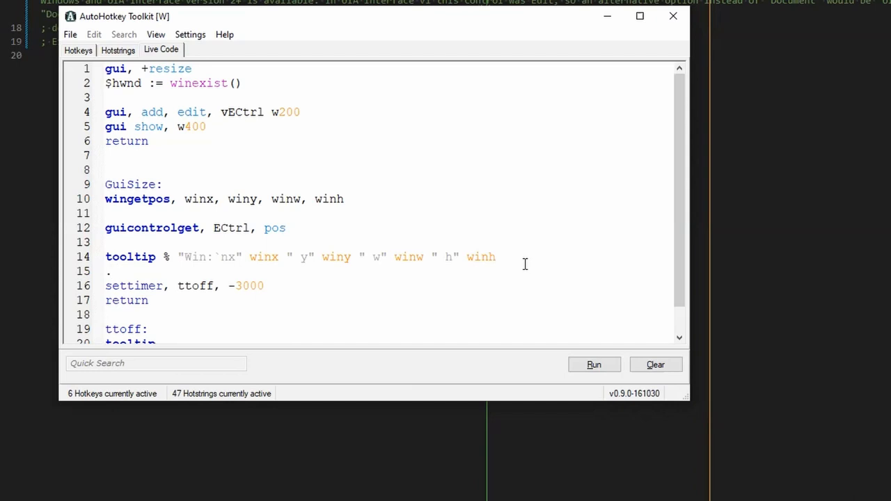
Continue the GuiSize tooltip onto a second 'Ctrl:' line showing ECtrlX, ECtrlY, ECtrlW and ECtrlH.
{"action": "type", "text": "\"`n\""}
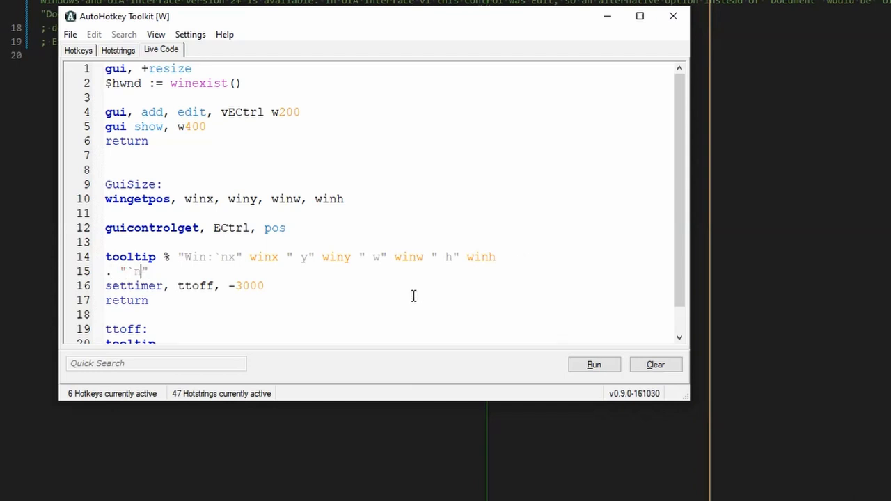
{"action": "type", "text": "Ctrl:"}
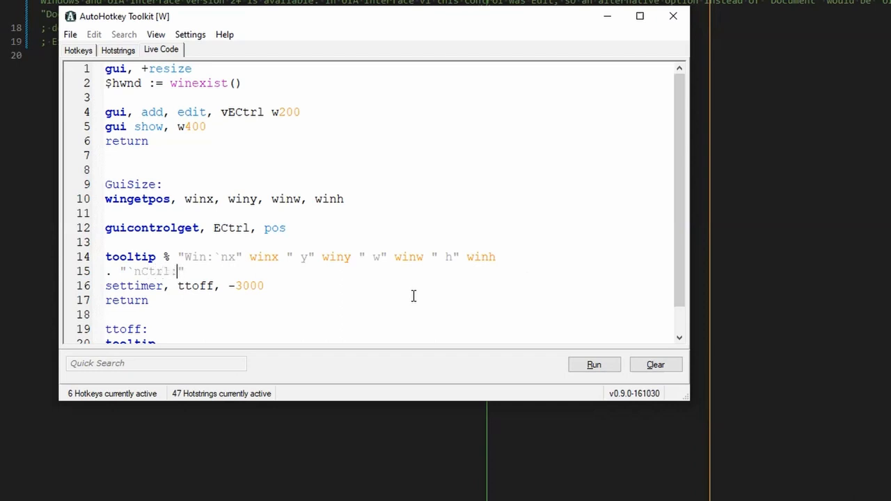
{"action": "double_click", "coordinate": [229, 228]}
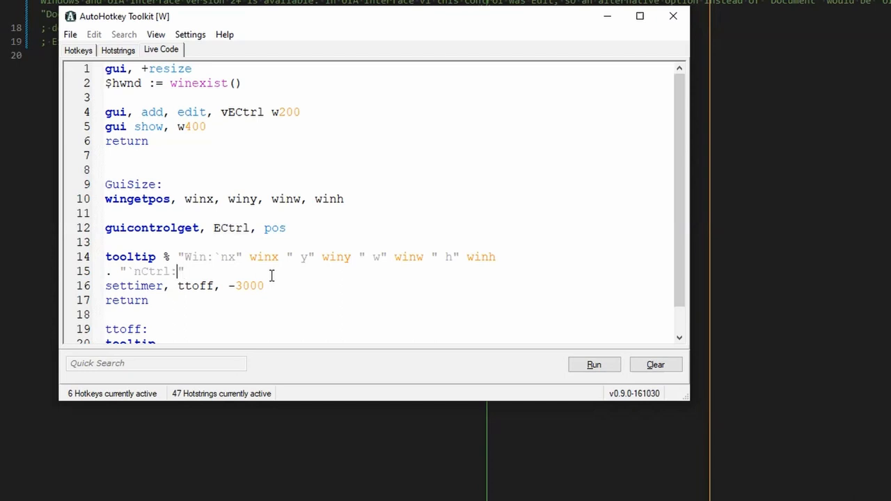
{"action": "type", "text": "`n\""}
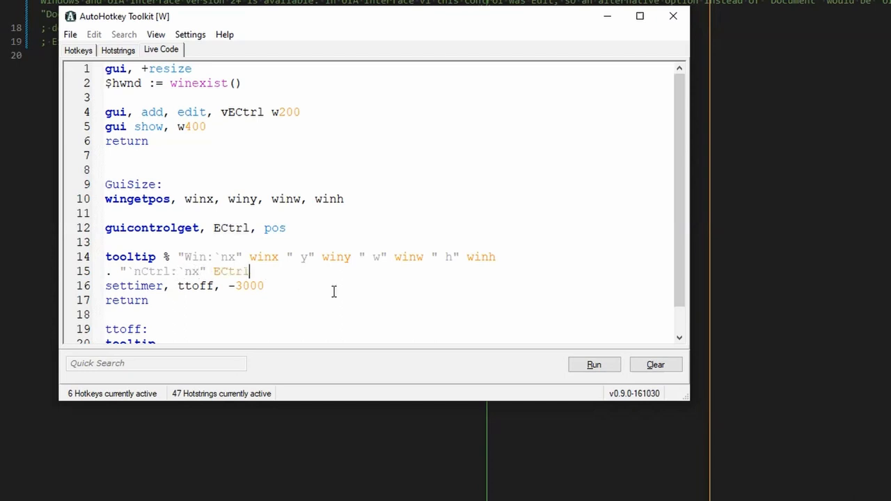
{"action": "type", "text": "X \" y"}
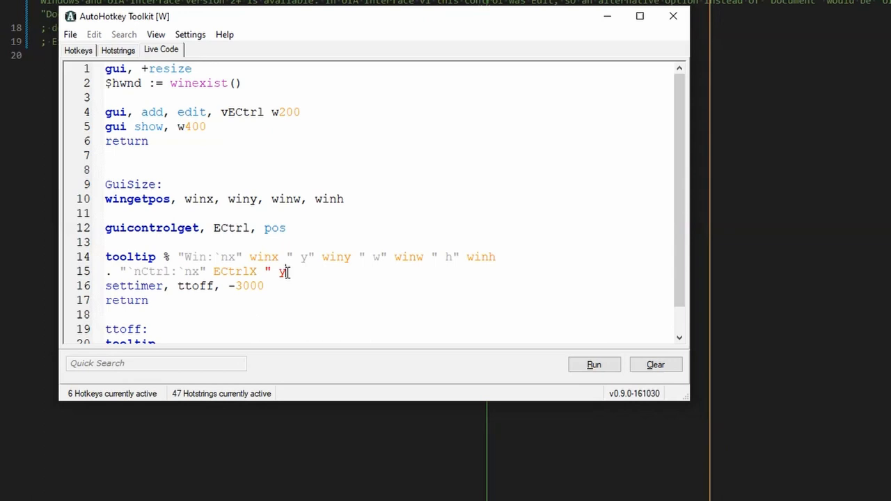
{"action": "type", "text": "ECtrlY \" w\" ECtrl"}
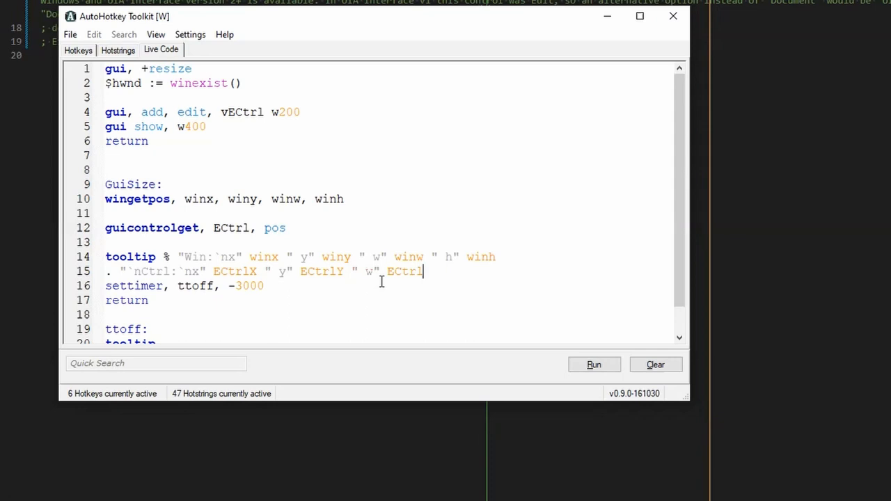
{"action": "type", "text": "W \""}
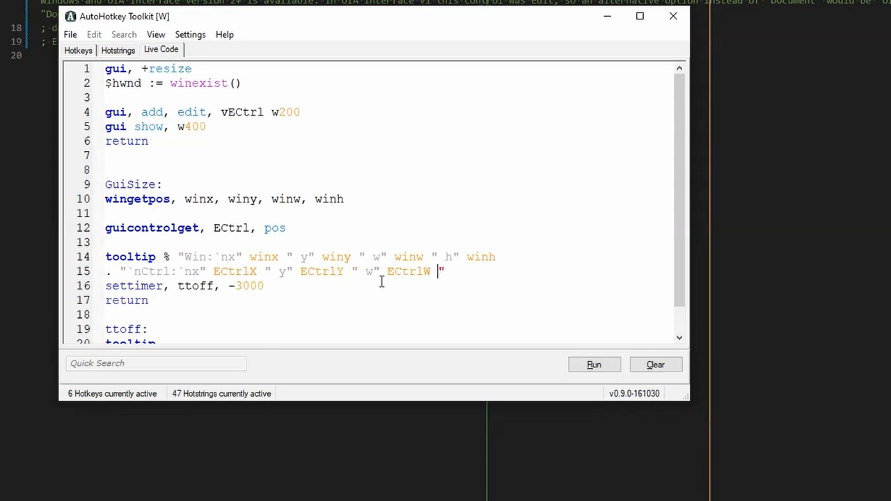
{"action": "type", "text": "gh"}
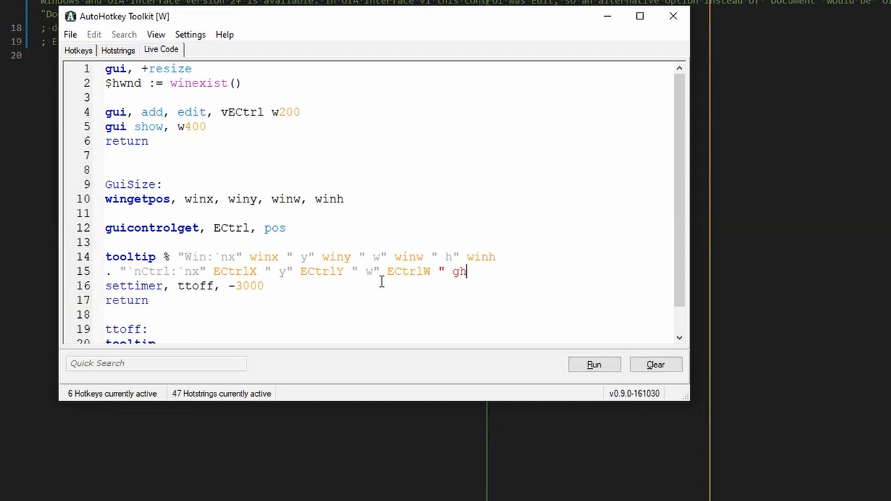
{"action": "type", "text": "h\""}
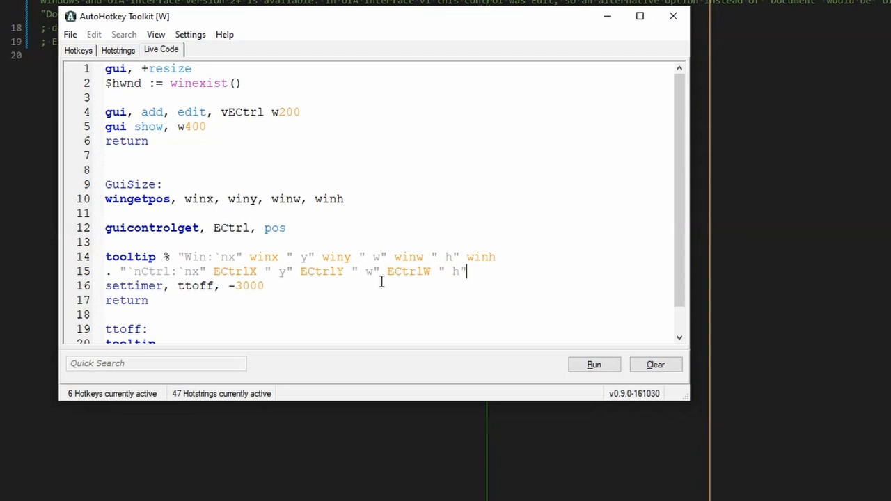
{"action": "type", "text": "ECtrlH"}
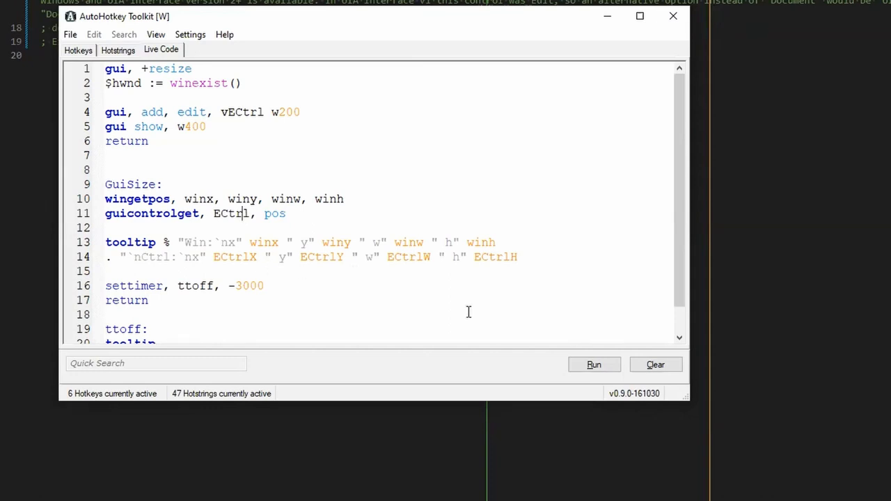
{"action": "left_click", "coordinate": [594, 364]}
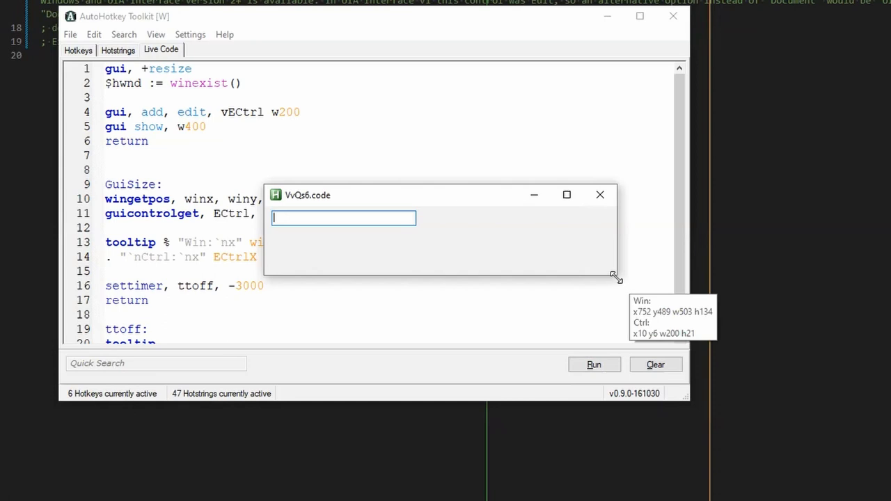
{"action": "left_click_drag", "start_coordinate": [614, 275], "coordinate": [639, 312]}
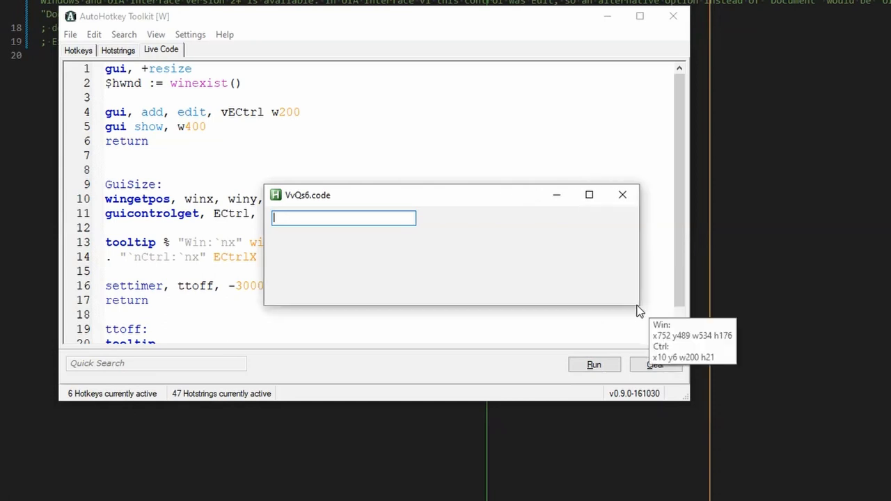
{"action": "left_click_drag", "start_coordinate": [637, 310], "coordinate": [515, 292]}
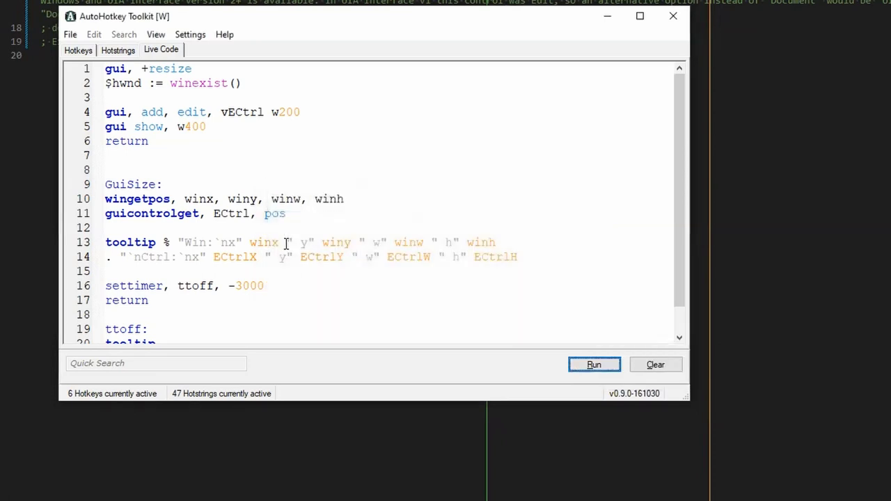
Add `guicontrol, move, ECtrl, % "w" winw - 100` to GuiSize before the settimer line.
{"action": "scroll", "scroll_direction": "down", "scroll_amount": 3}
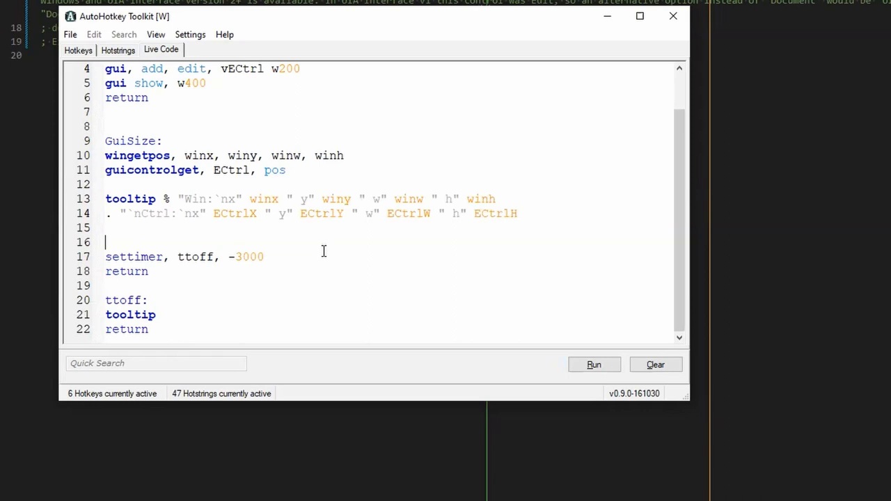
{"action": "mouse_move", "coordinate": [250, 231]}
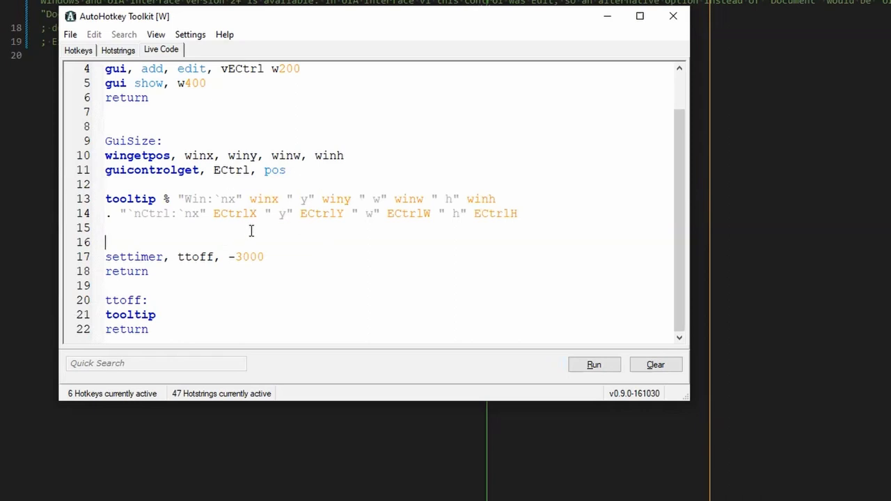
{"action": "mouse_move", "coordinate": [229, 240]}
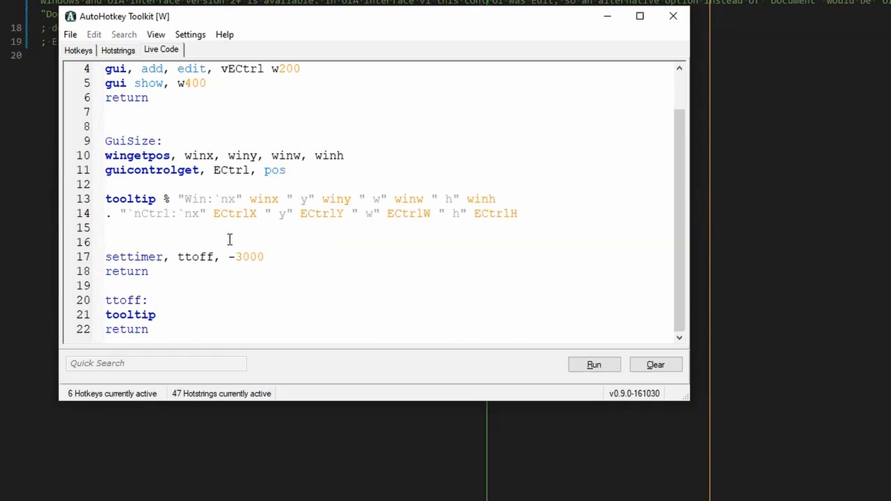
{"action": "type", "text": "guicont"}
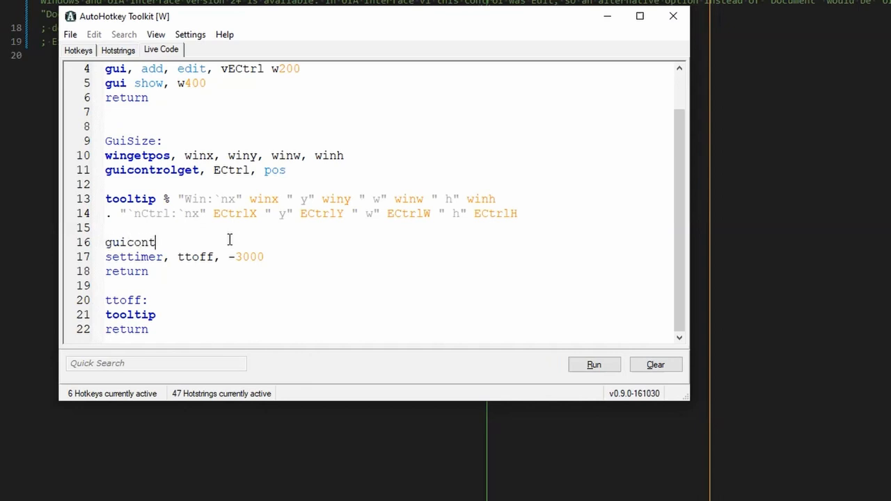
{"action": "type", "text": "rol,"}
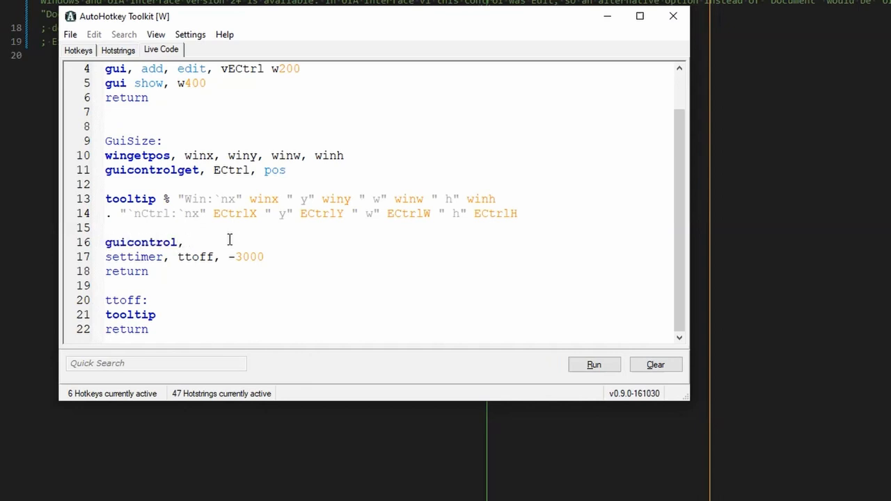
{"action": "type", "text": "move,"}
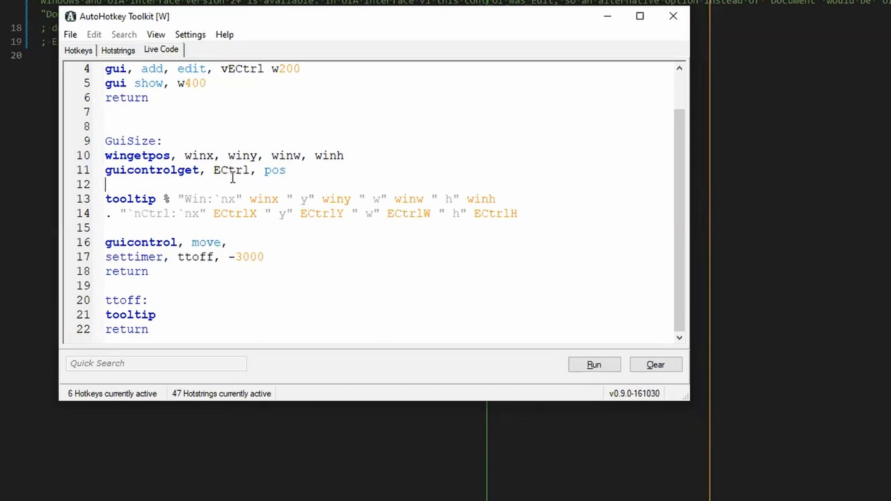
{"action": "type", "text": "ECtrl"}
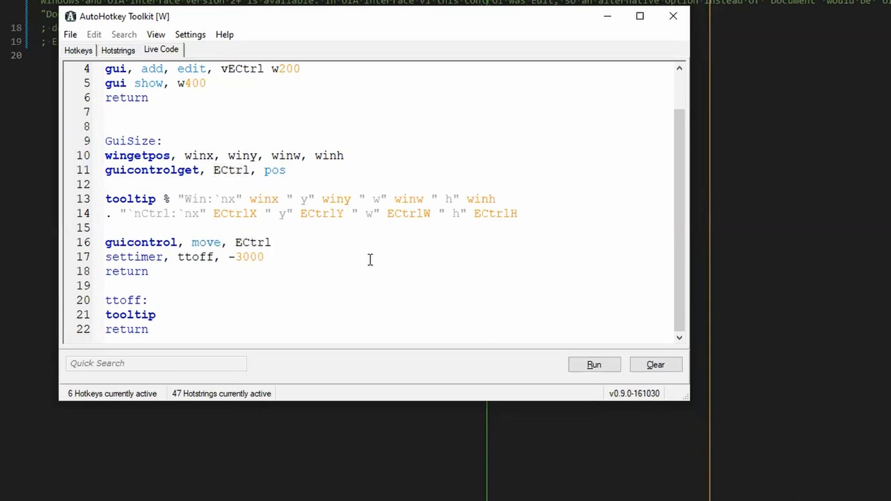
{"action": "type", "text": ","}
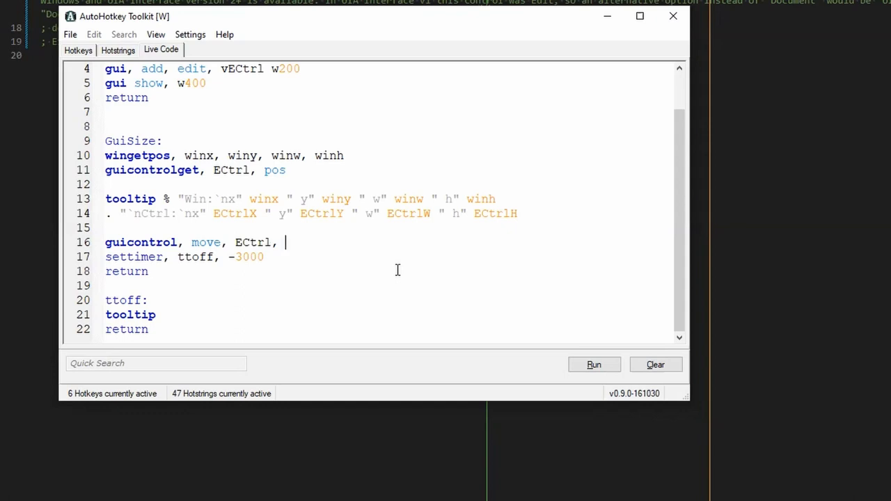
{"action": "type", "text": "x10"}
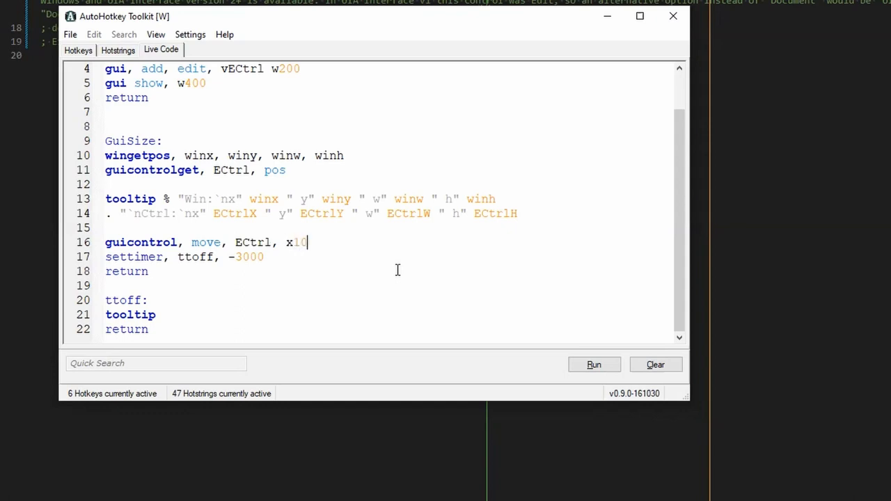
{"action": "type", "text": "y20"}
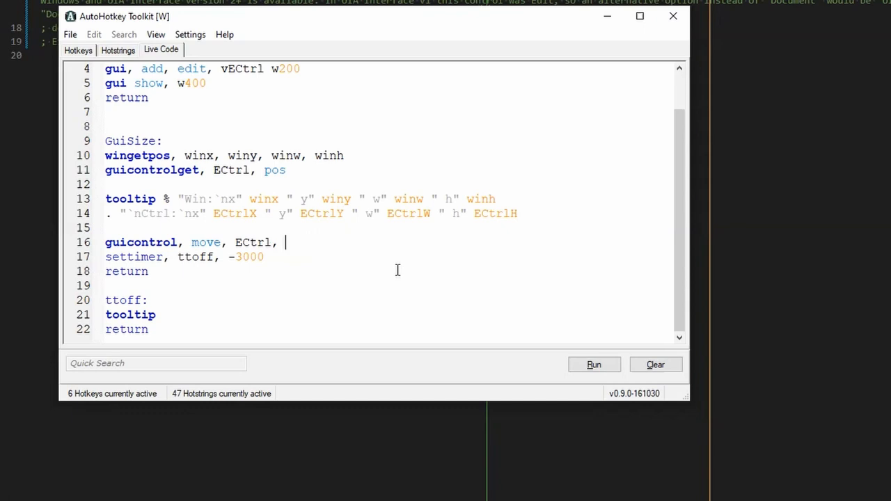
{"action": "type", "text": "% \"w"}
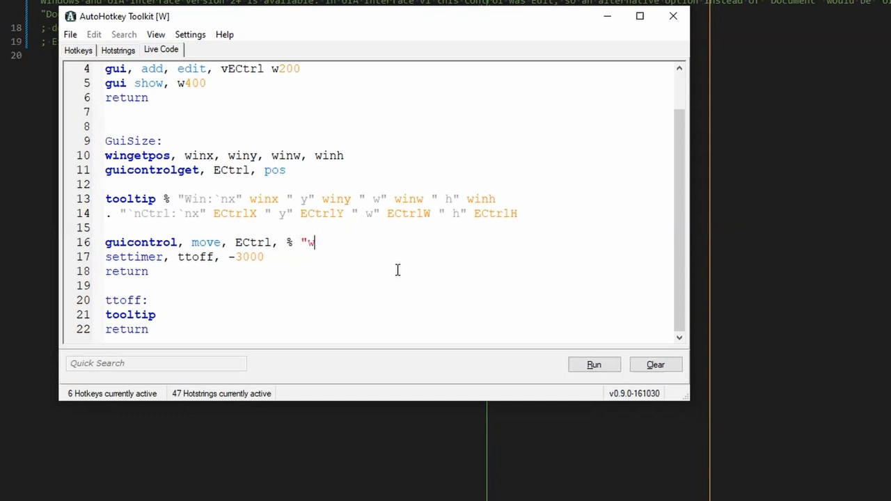
{"action": "type", "text": "\" winw -"}
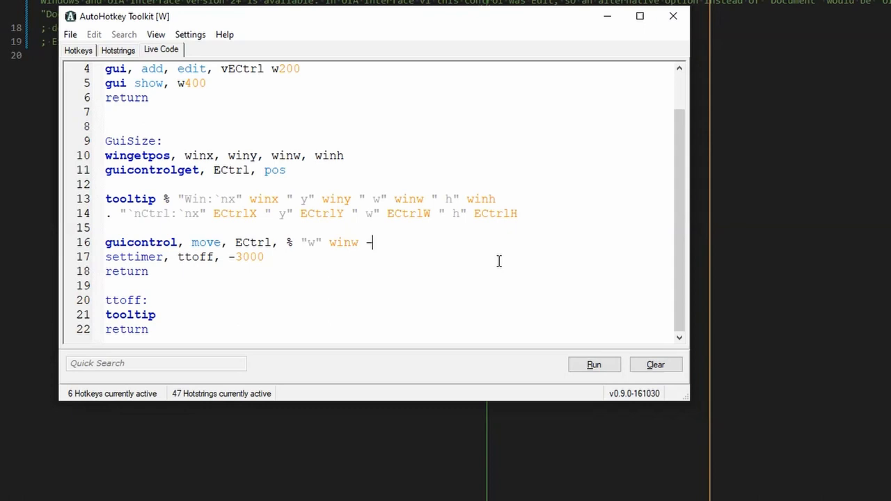
{"action": "type", "text": "100"}
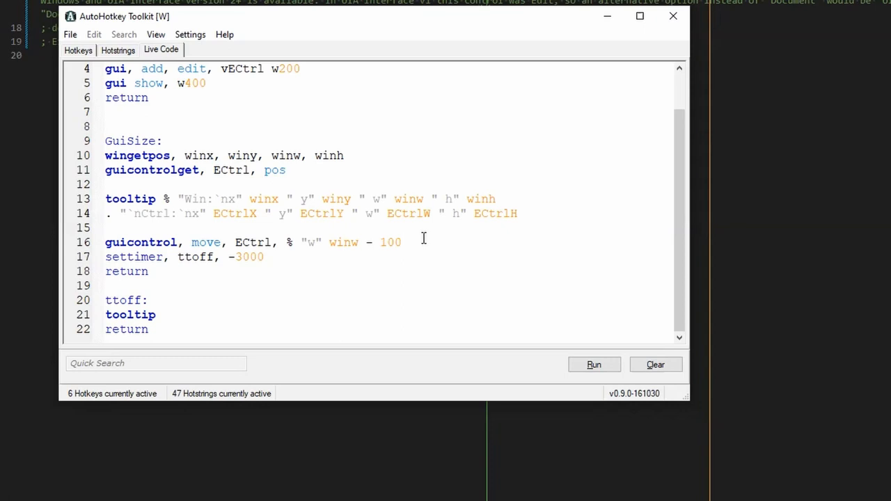
{"action": "left_click", "coordinate": [423, 242]}
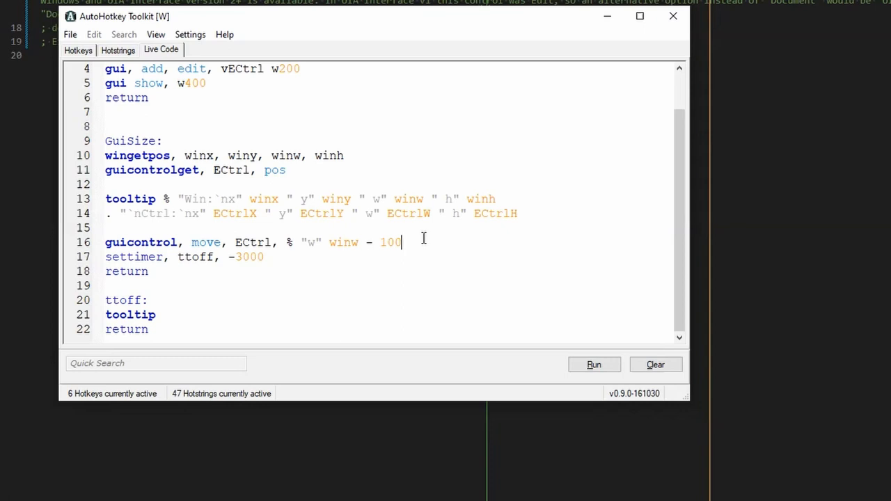
{"action": "mouse_move", "coordinate": [445, 241]}
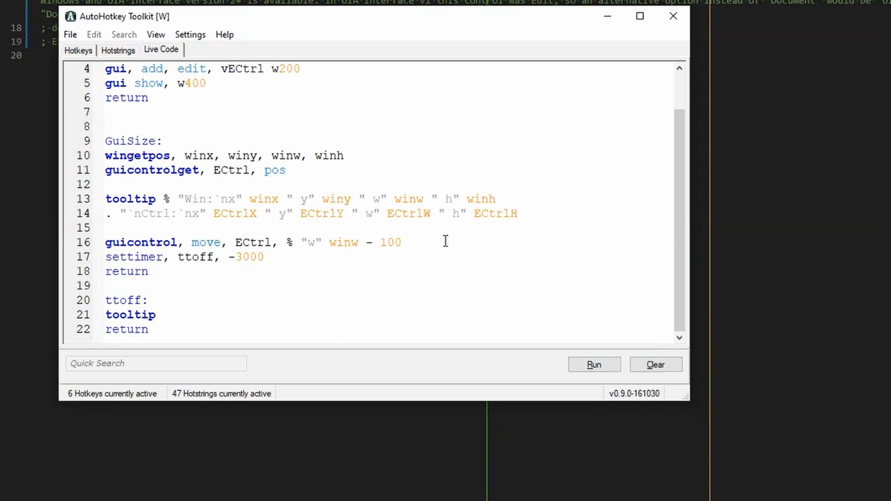
{"action": "left_click", "coordinate": [593, 364]}
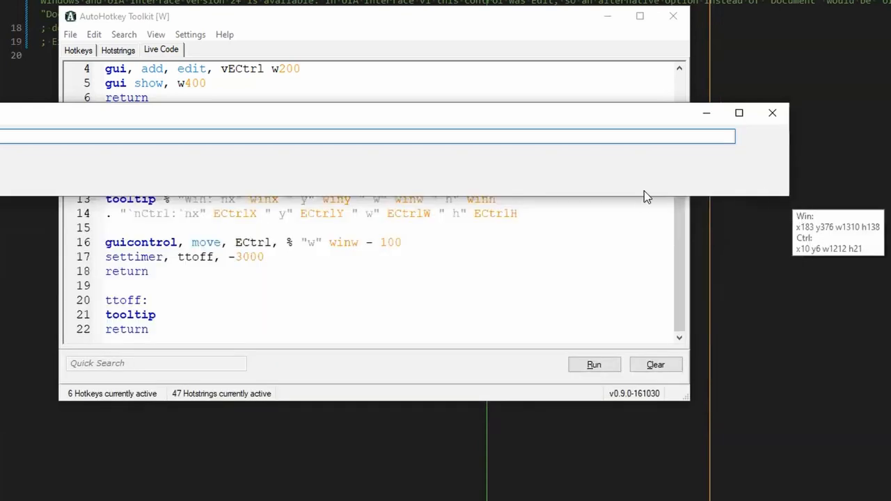
{"action": "mouse_move", "coordinate": [647, 200]}
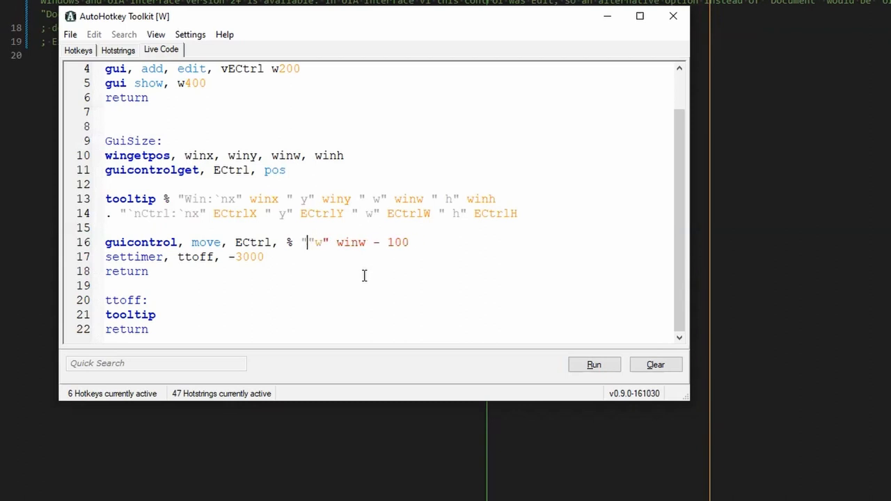
Make the move line set ECtrl's y from winh - 30, replacing winy.
{"action": "type", "text": "y\" winy +"}
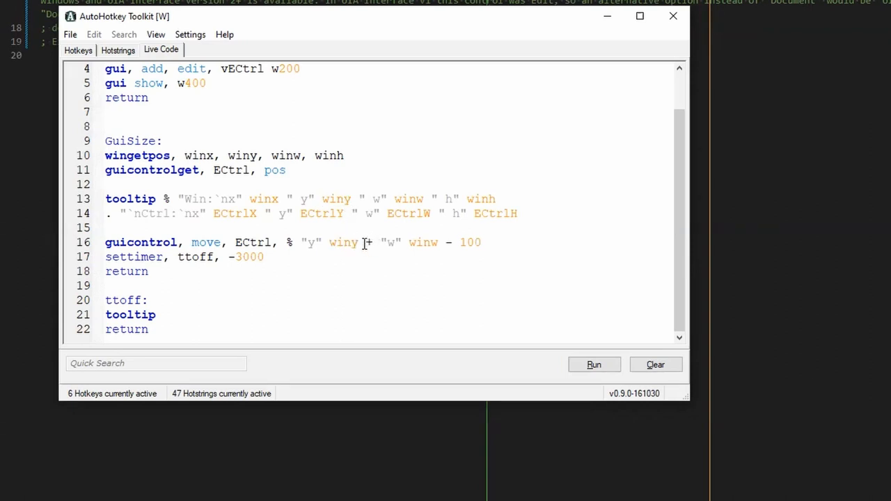
{"action": "double_click", "coordinate": [480, 198]}
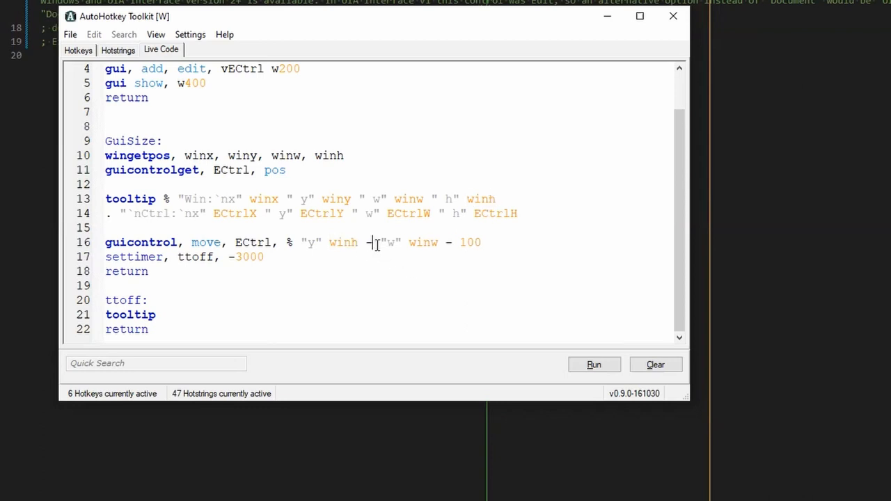
{"action": "type", "text": "30"}
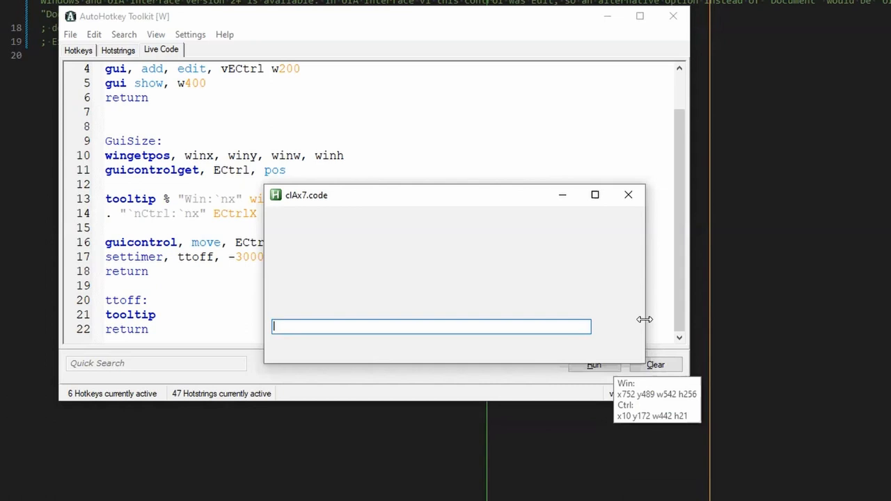
Resize the test window and confirm the tooltip shows w445 h291 with control y188 w344.
{"action": "left_click_drag", "start_coordinate": [644, 319], "coordinate": [884, 319]}
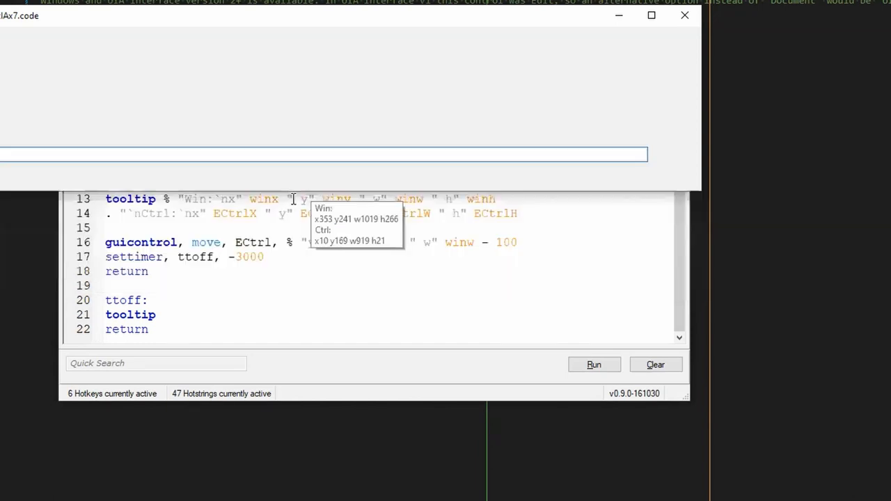
{"action": "scroll", "scroll_direction": "up", "scroll_amount": 3}
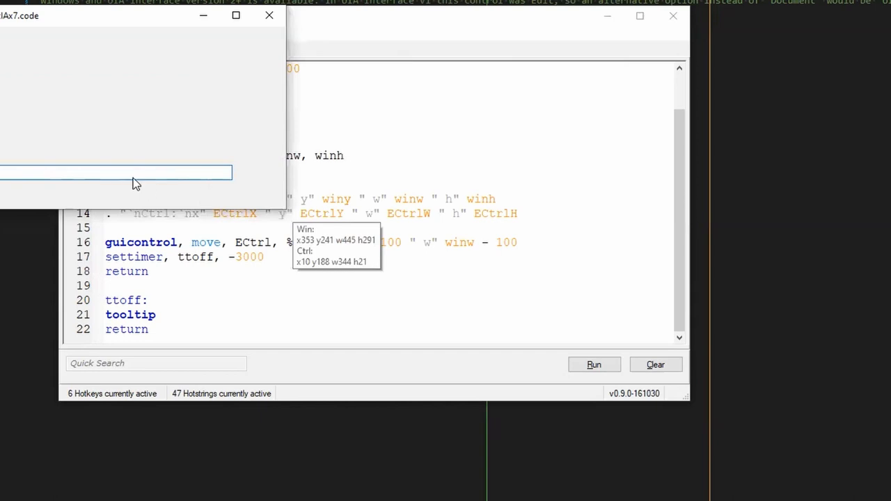
{"action": "mouse_move", "coordinate": [174, 190]}
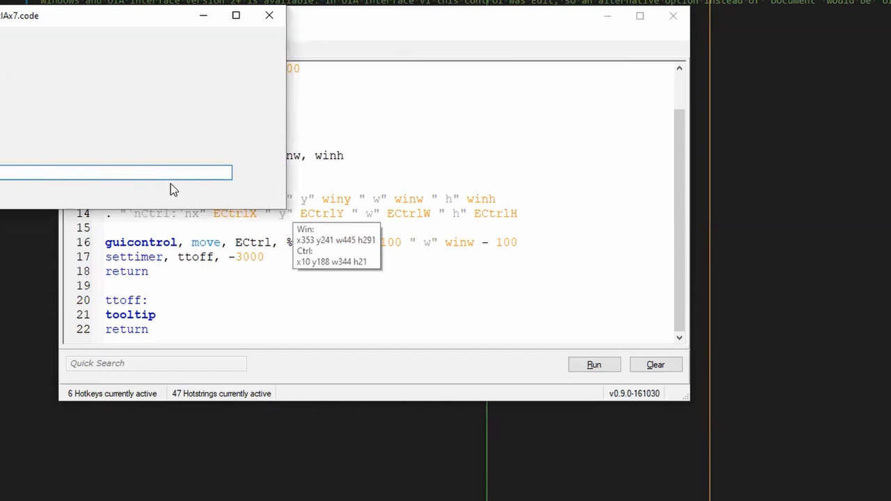